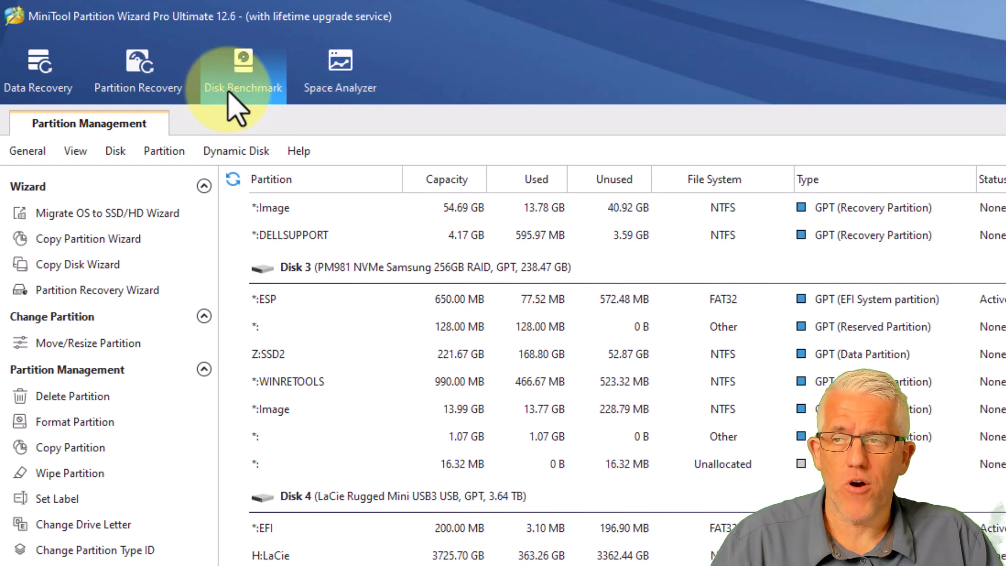
mouse_move(339, 67)
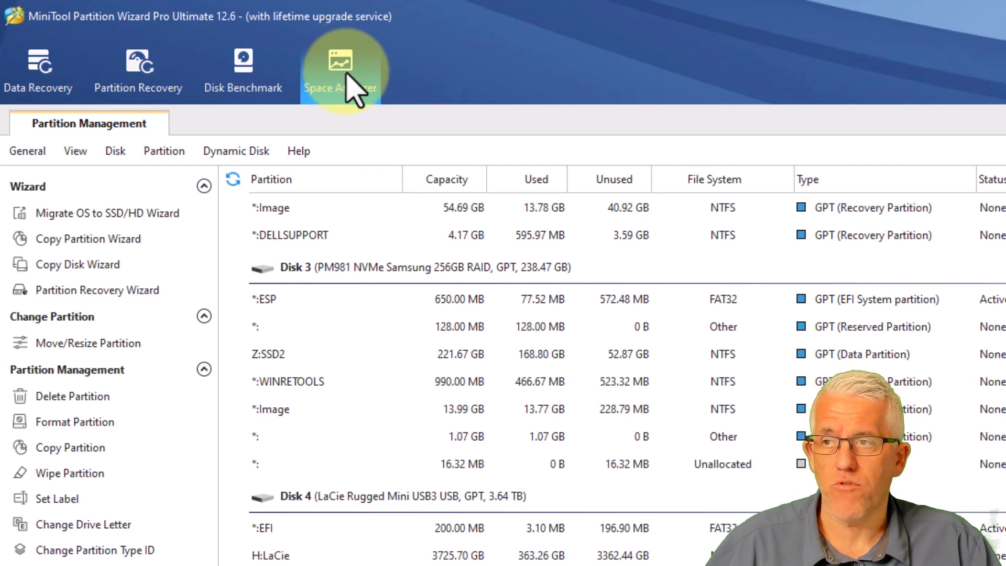
mouse_move(375, 144)
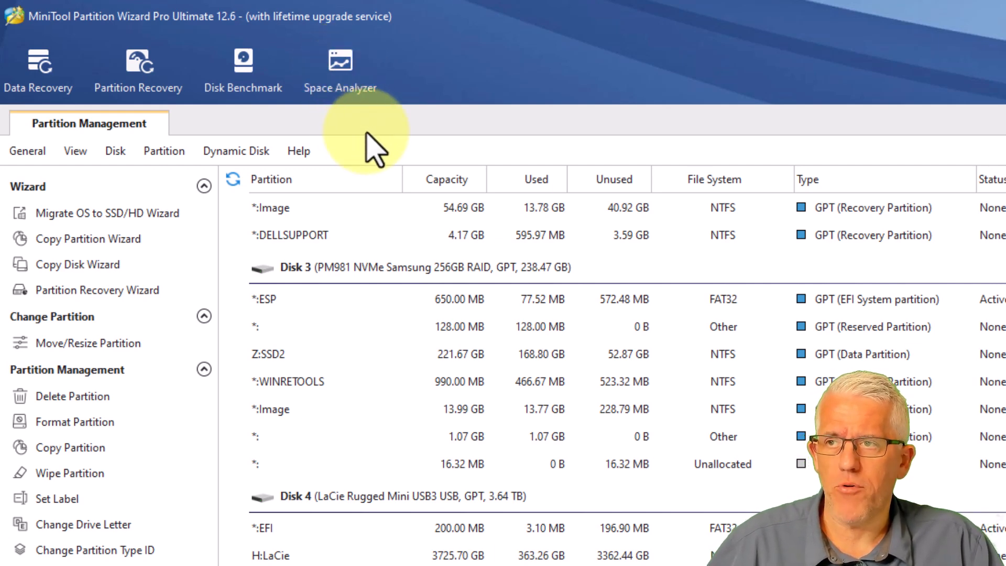
mouse_move(96, 289)
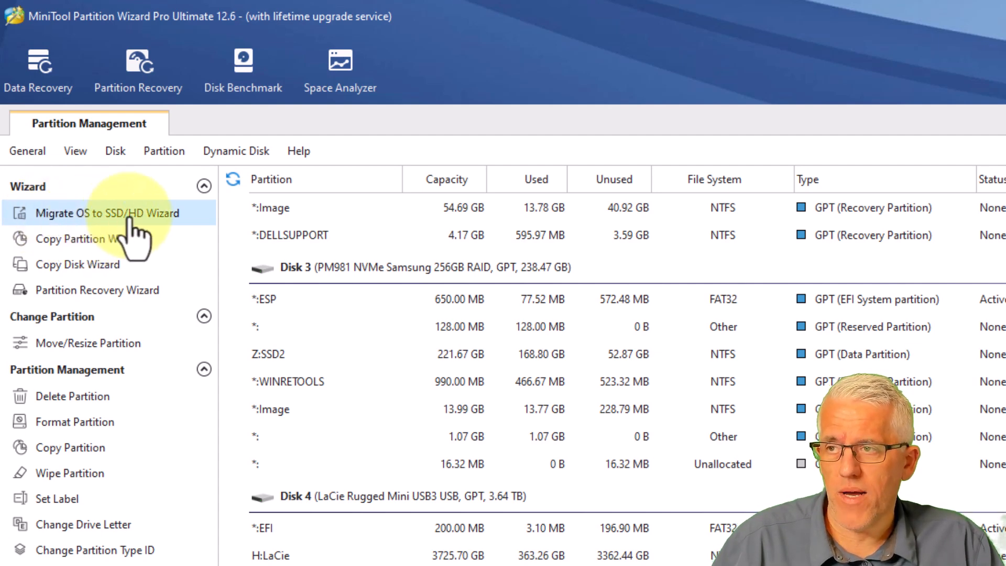
mouse_move(116, 241)
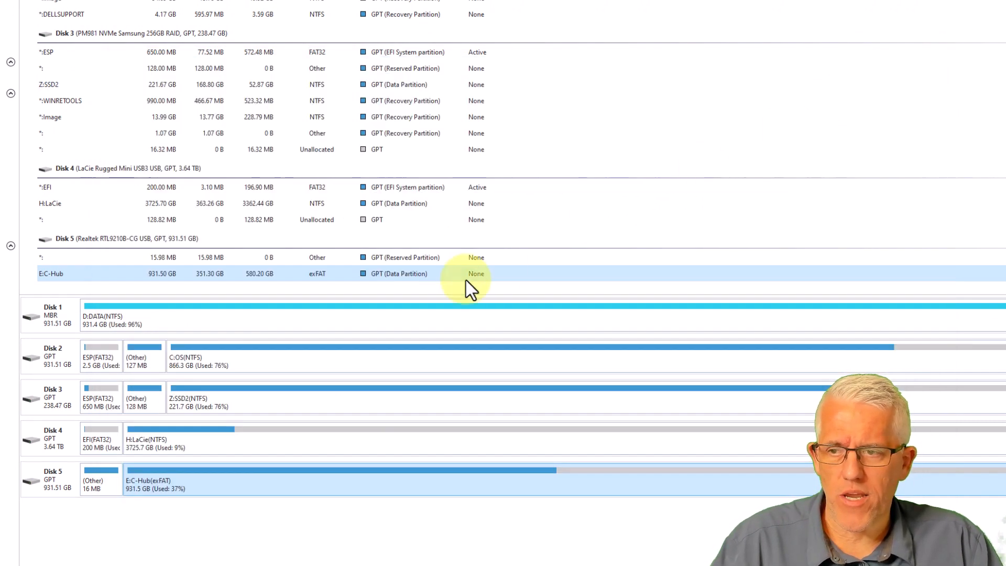
mouse_move(241, 438)
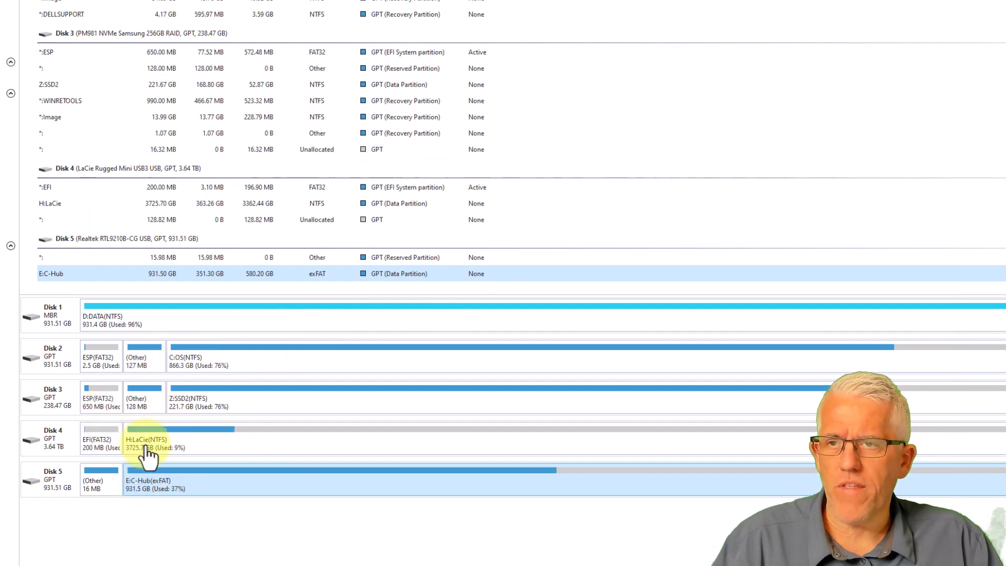
mouse_move(150, 446)
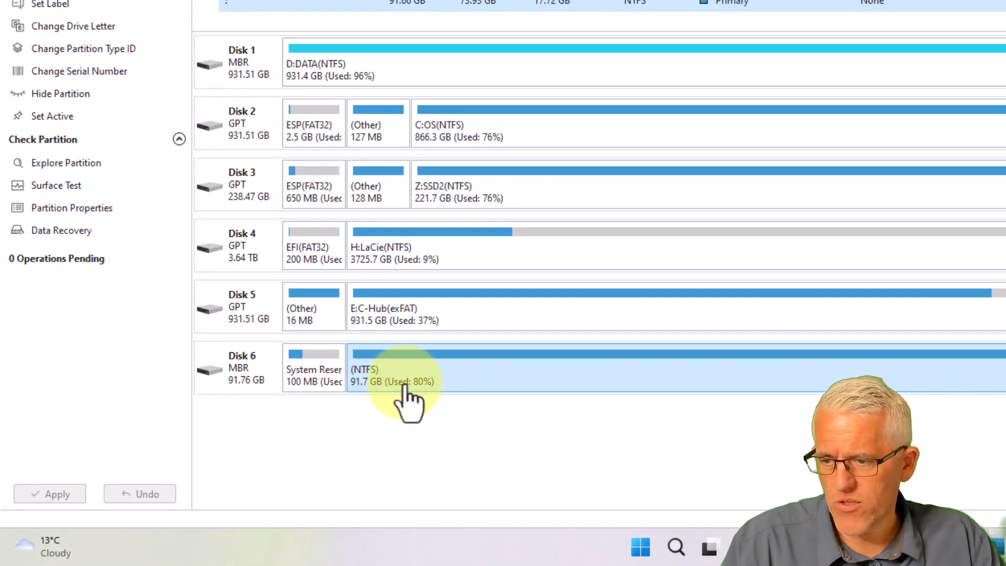
mouse_move(369, 385)
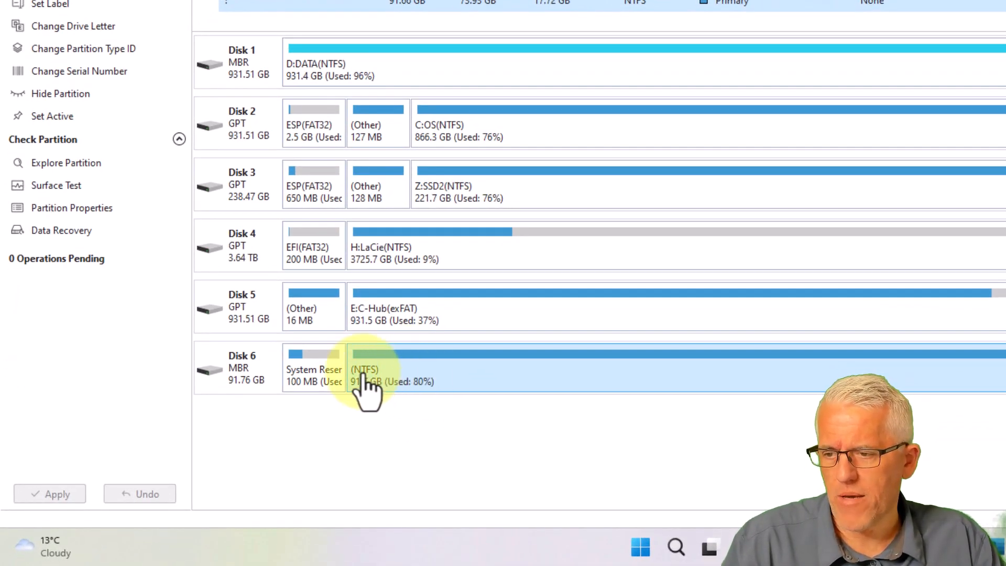
mouse_move(514, 391)
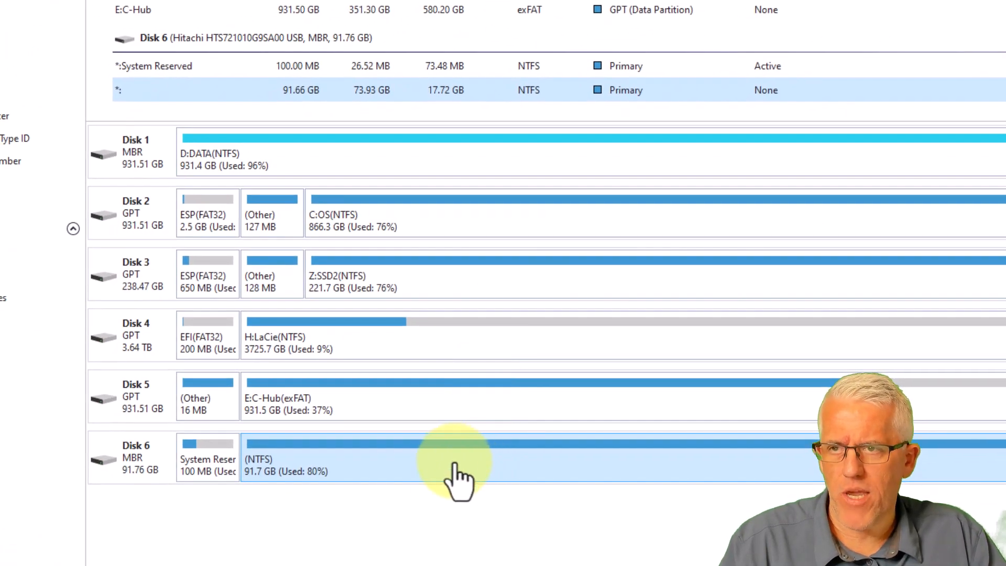
mouse_move(459, 471)
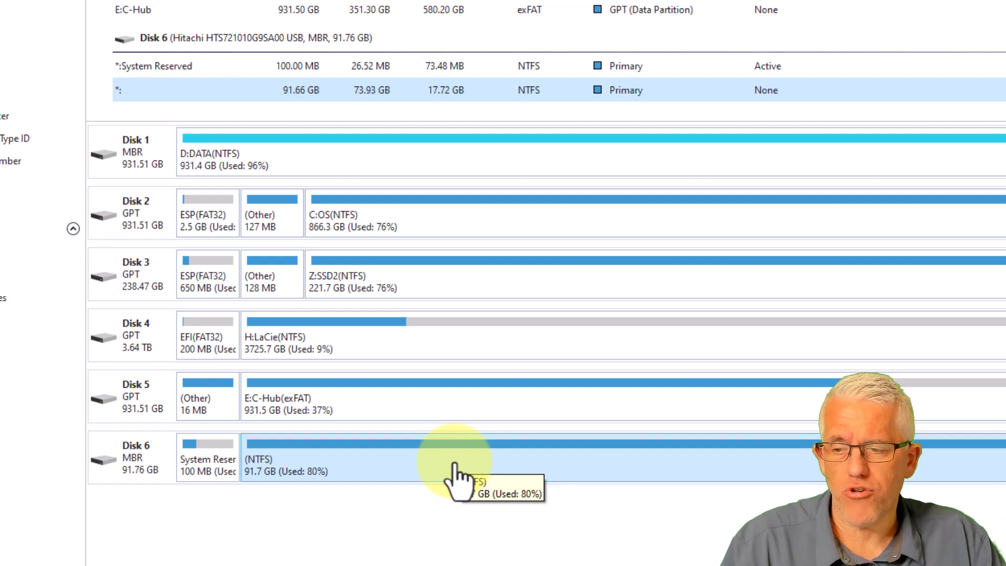
- Scroll the disk map to bring the Hitachi USB Disk 6 and its 91.7 GB NTFS partition into view
scroll(up, 3)
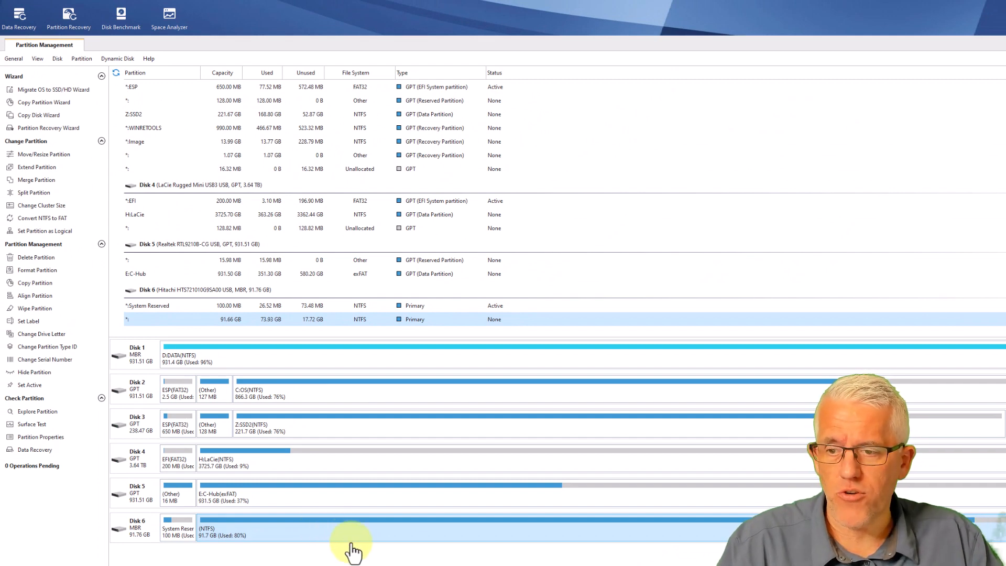
mouse_move(269, 538)
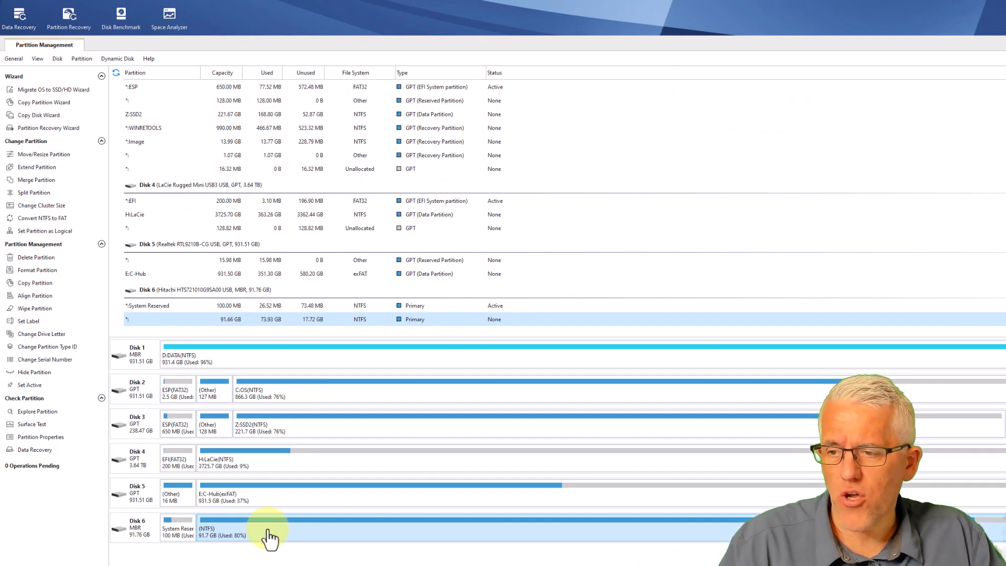
mouse_move(60, 395)
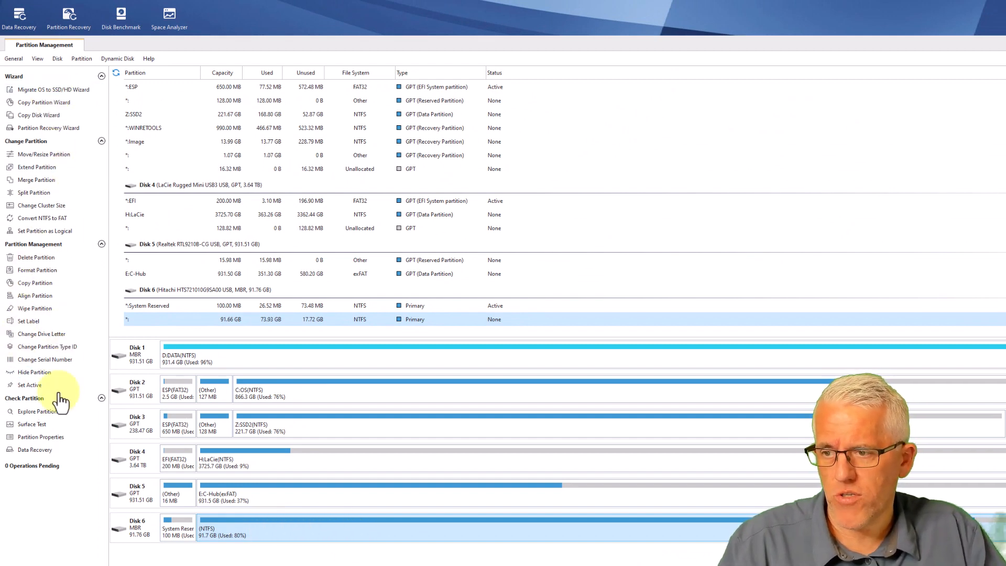
mouse_move(310, 535)
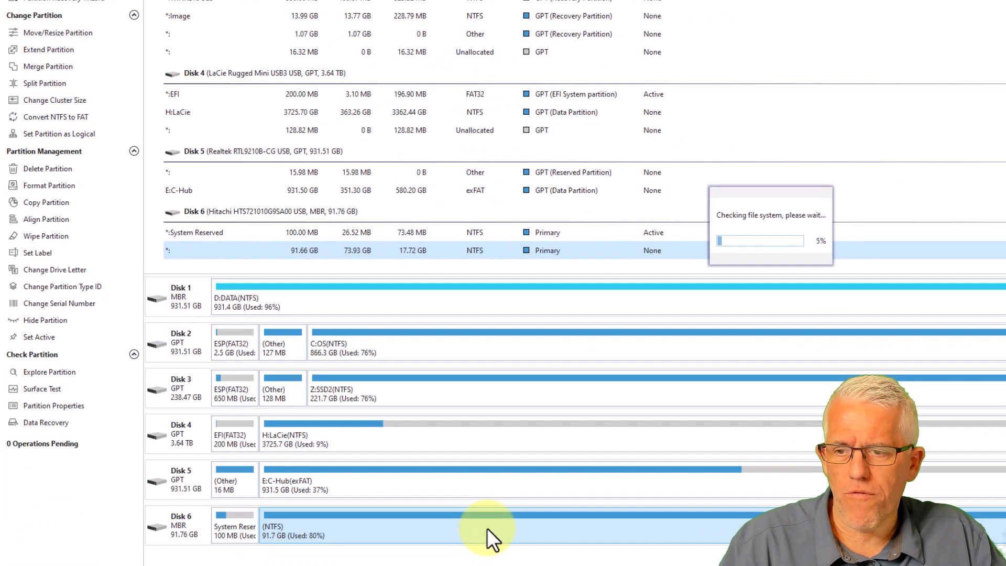
mouse_move(943, 102)
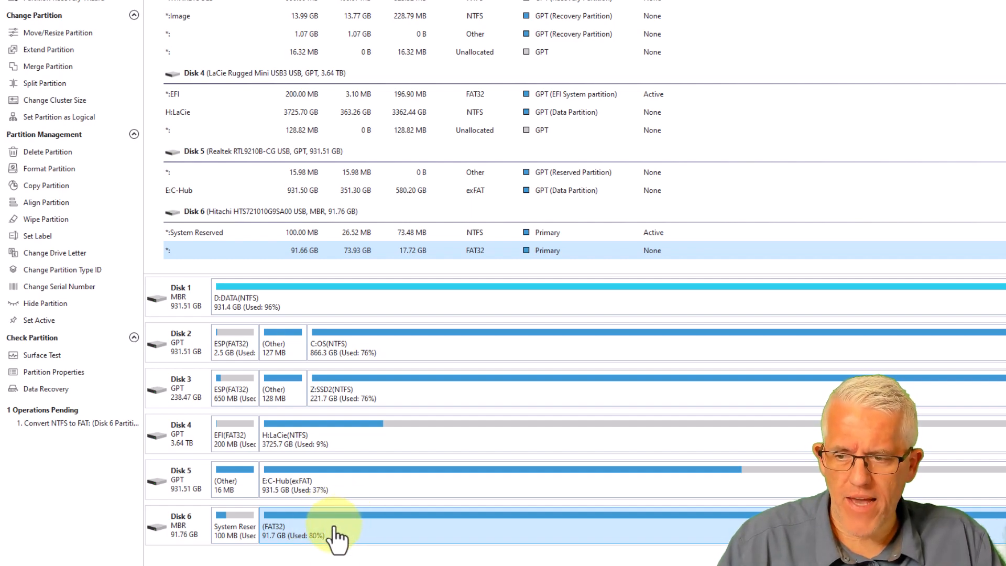
- Apply the pending NTFS-to-FAT32 conversion of Disk 6's 91.66 GB partition
scroll(down, 3)
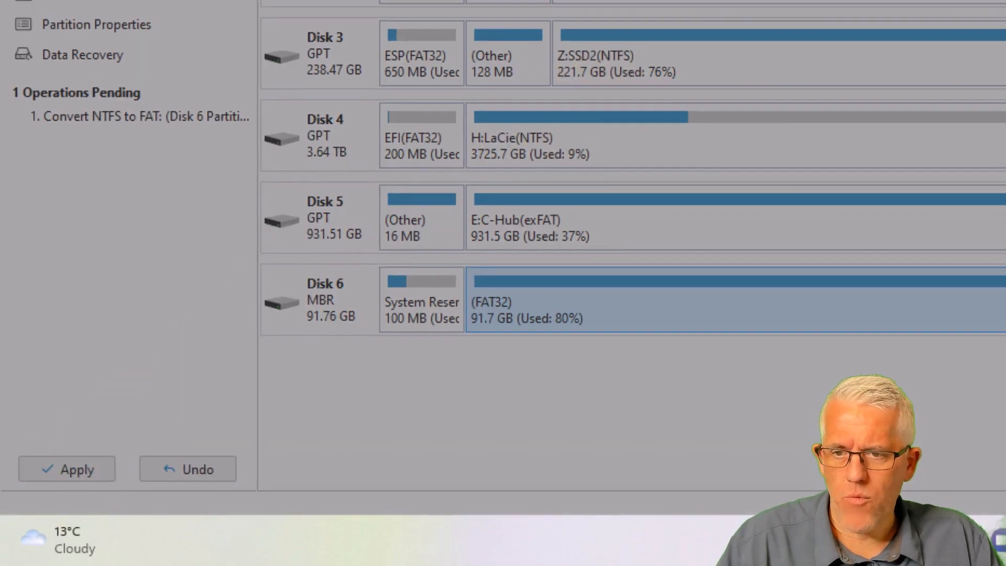
click(68, 469)
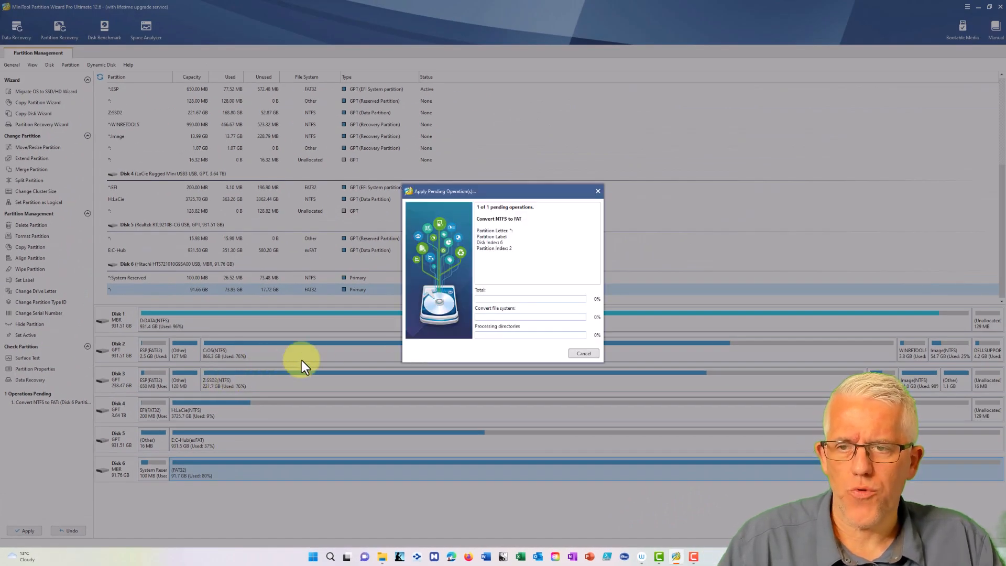
mouse_move(533, 259)
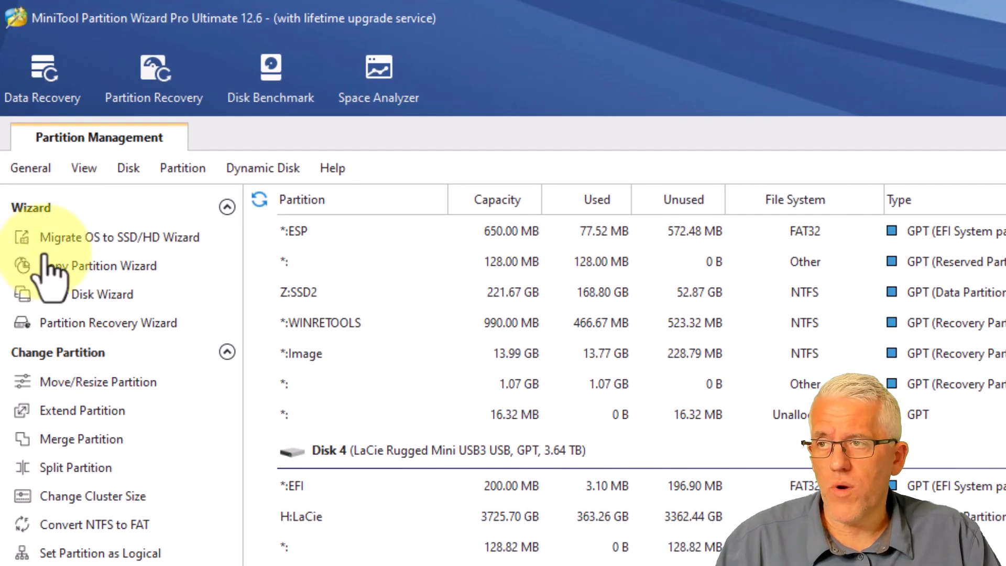
- Start a Data Recovery scan of the (NTFS) 17.72 GB / 91.66 GB logical drive
click(42, 76)
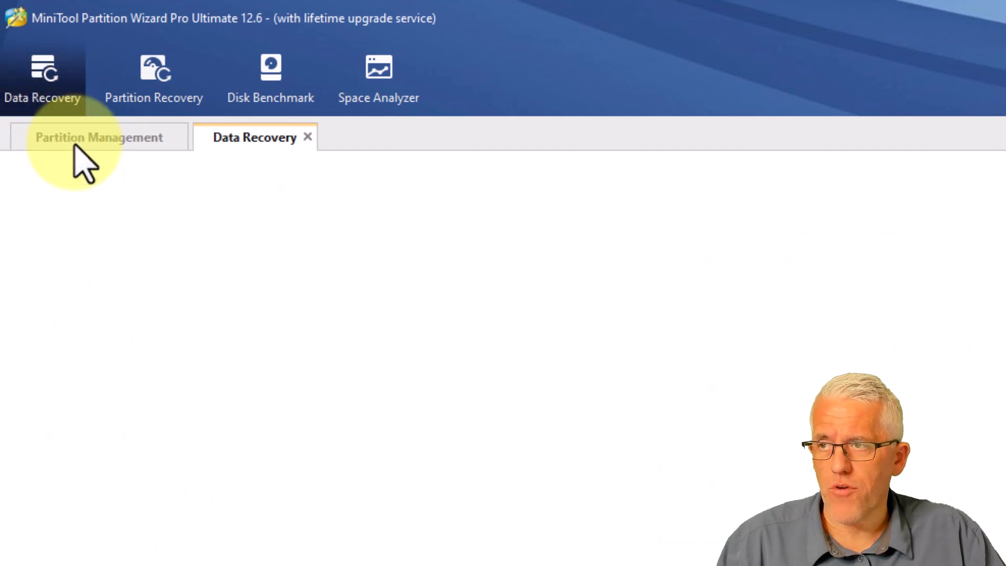
mouse_move(333, 433)
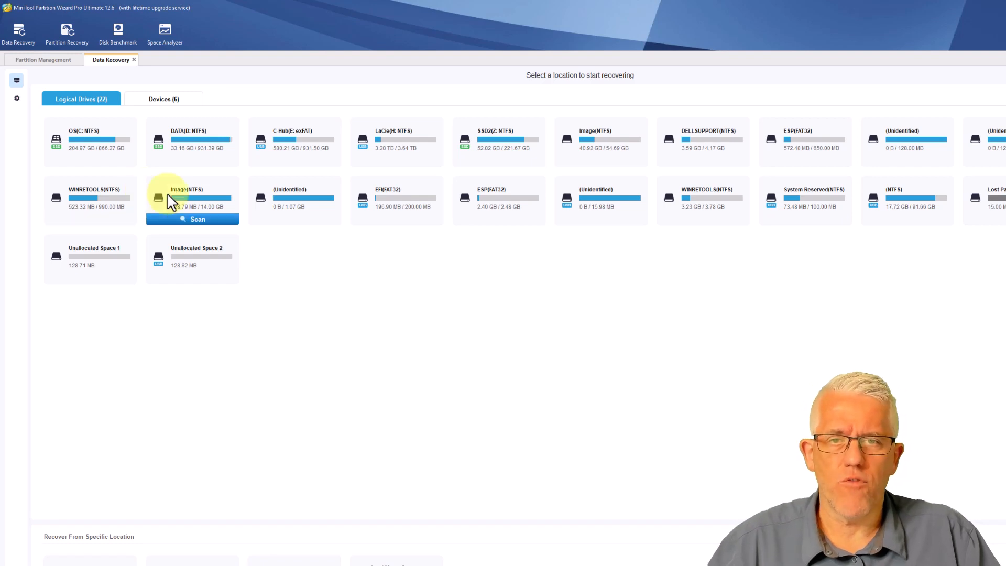
mouse_move(366, 205)
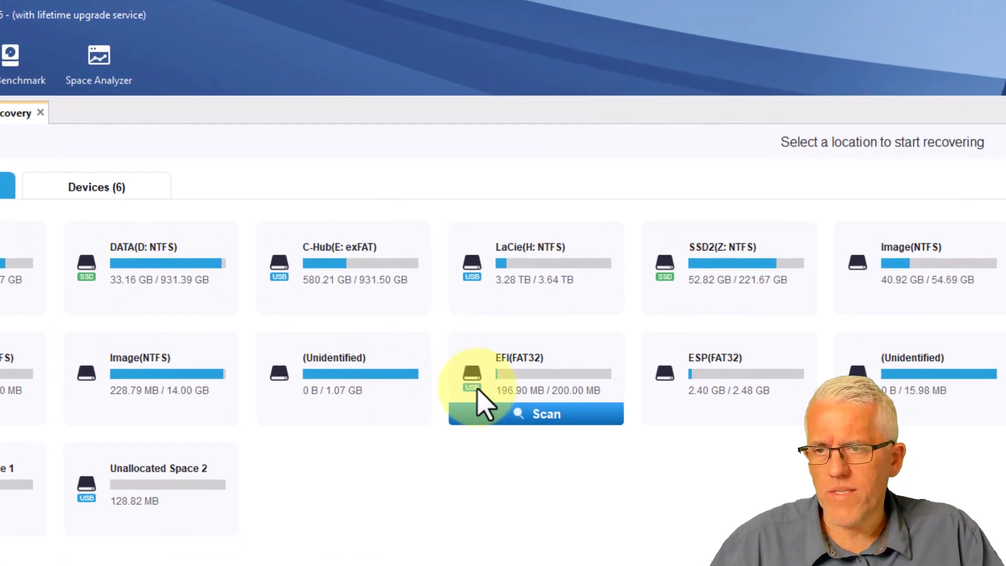
scroll(down, 3)
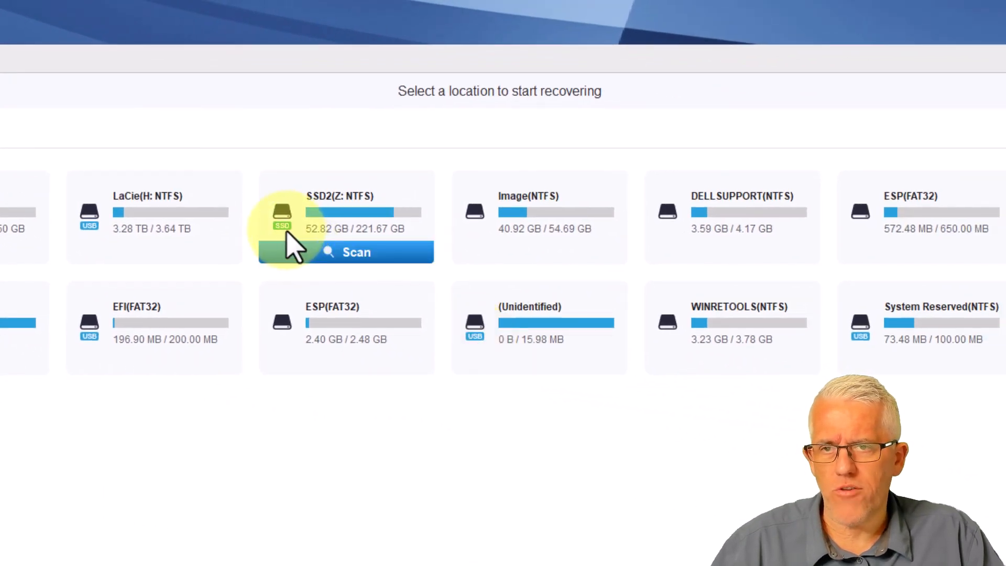
mouse_move(456, 439)
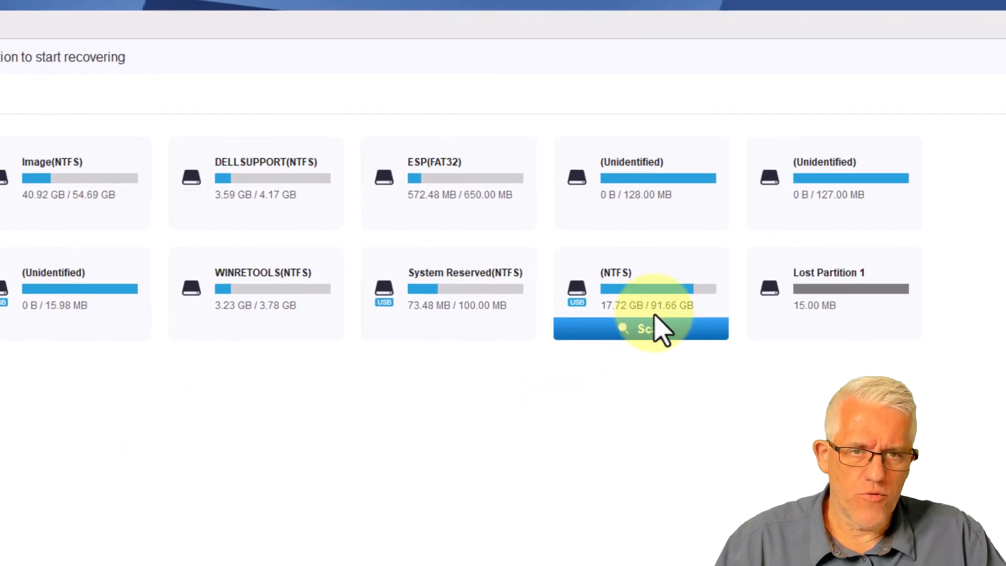
mouse_move(632, 285)
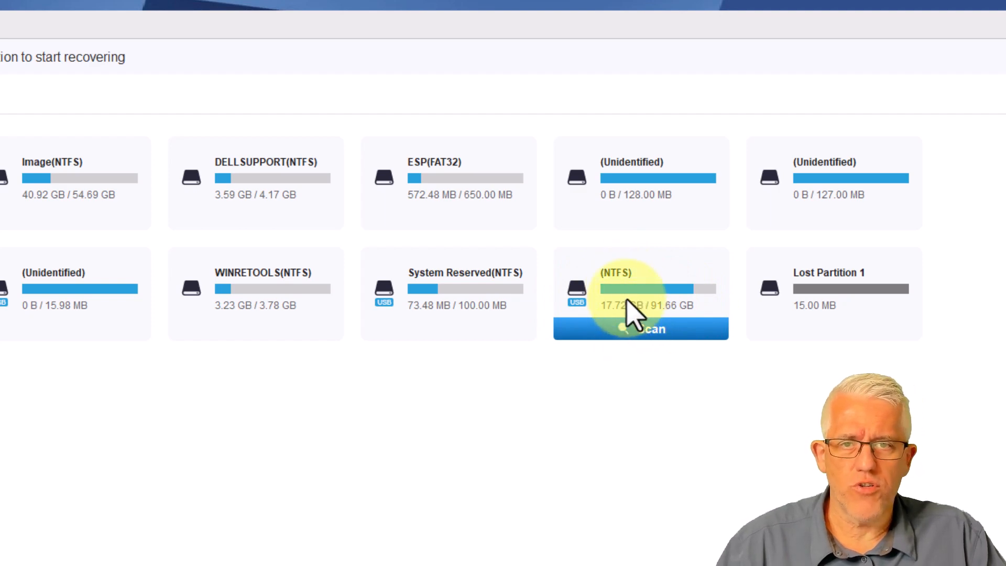
click(640, 328)
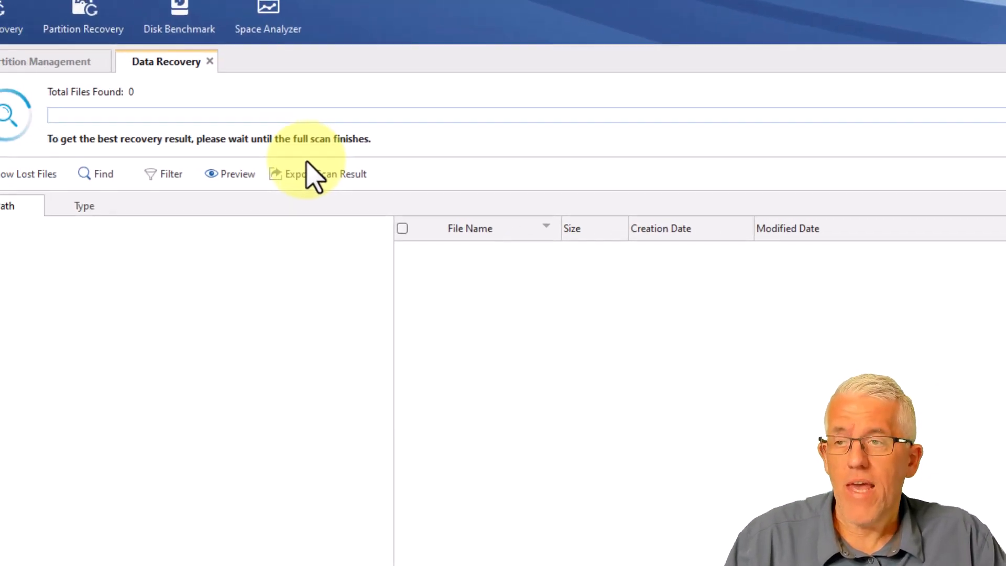
mouse_move(320, 176)
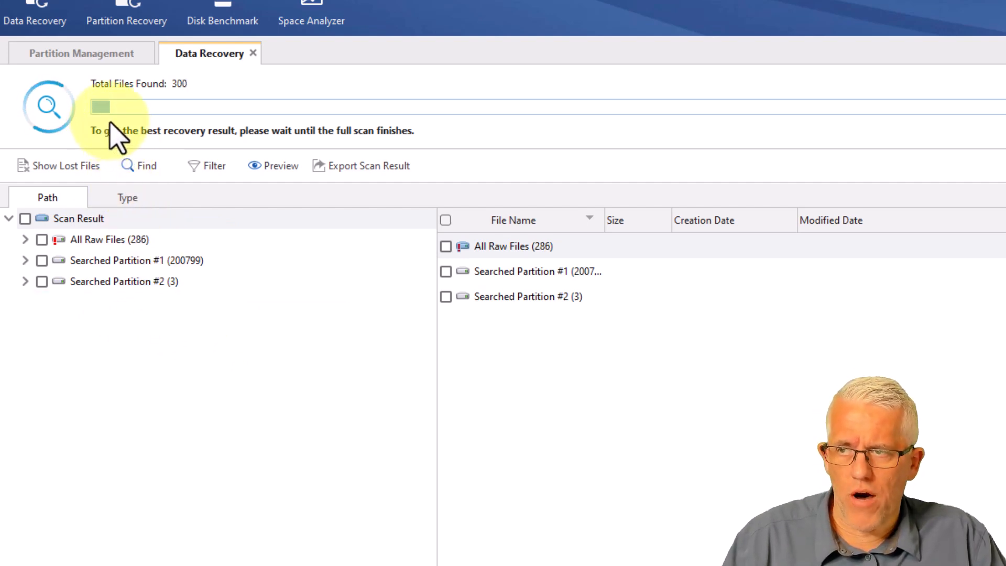
mouse_move(250, 148)
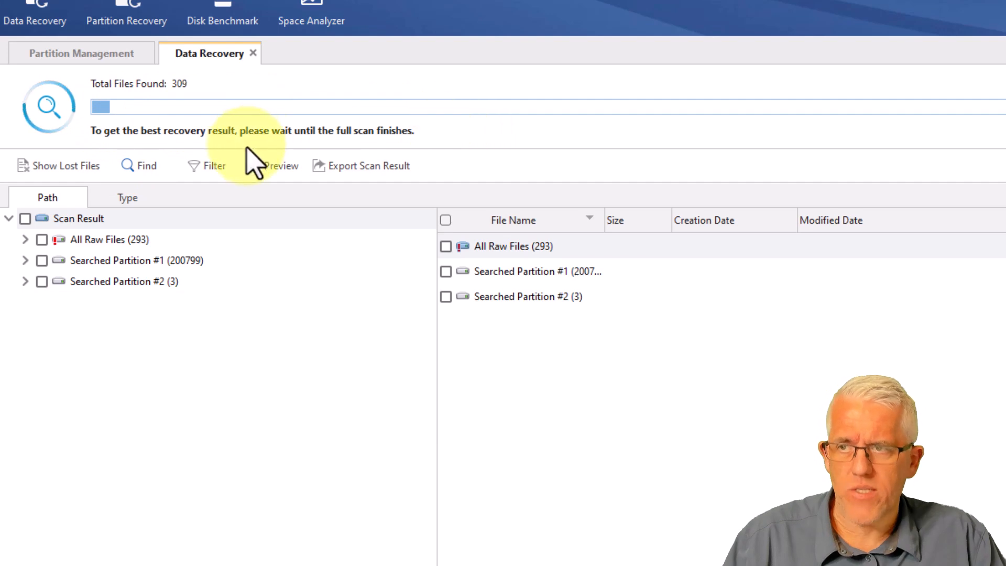
mouse_move(262, 289)
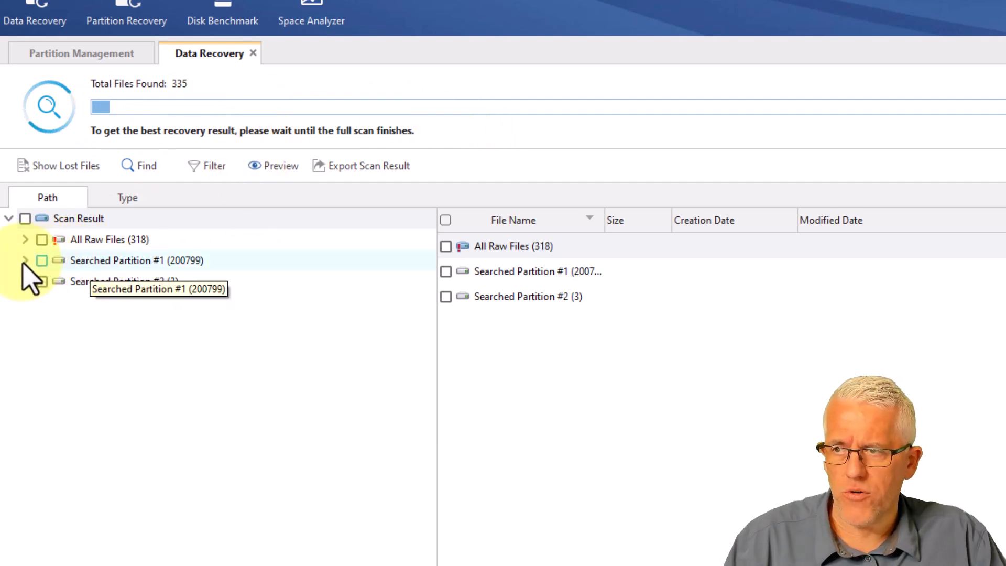
- Expand Searched Partition #1 > (NTFS) > Users > user folder and browse the Downloads contents
click(25, 260)
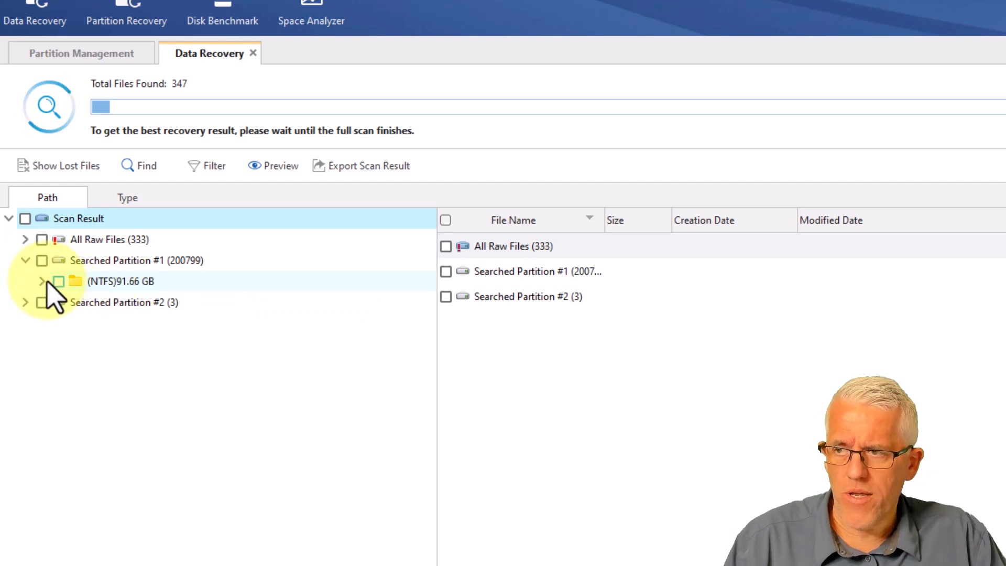
click(42, 280)
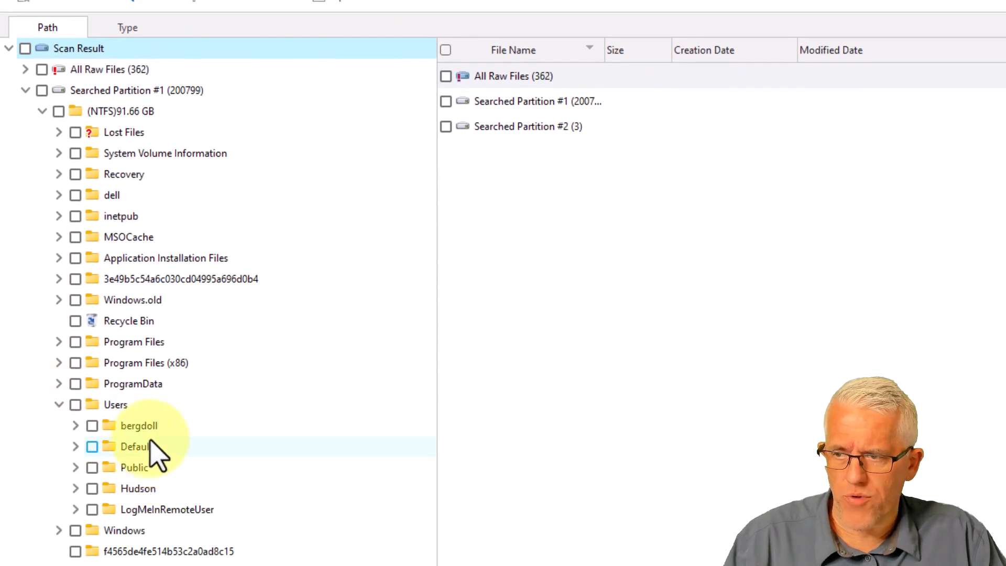
click(75, 425)
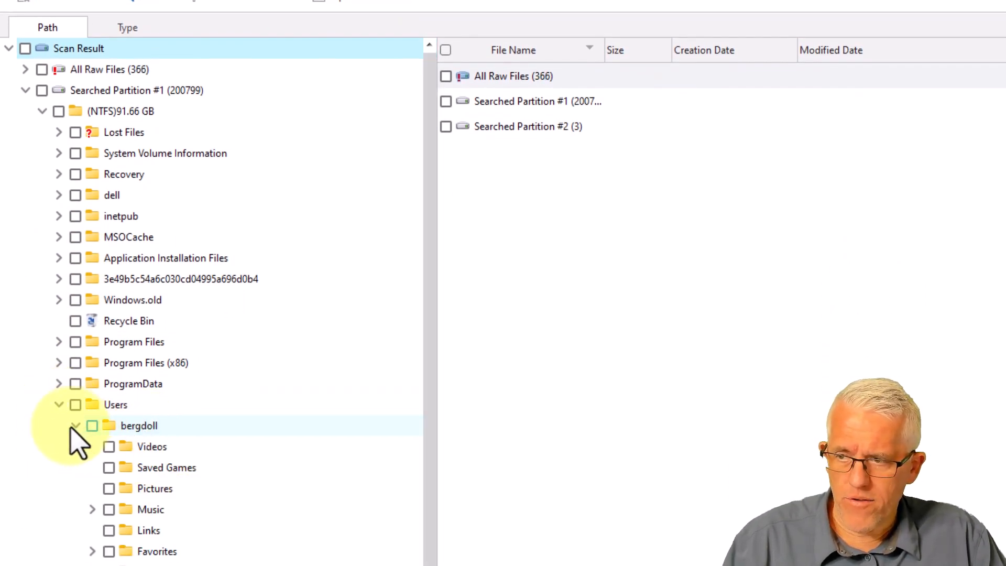
scroll(down, 3)
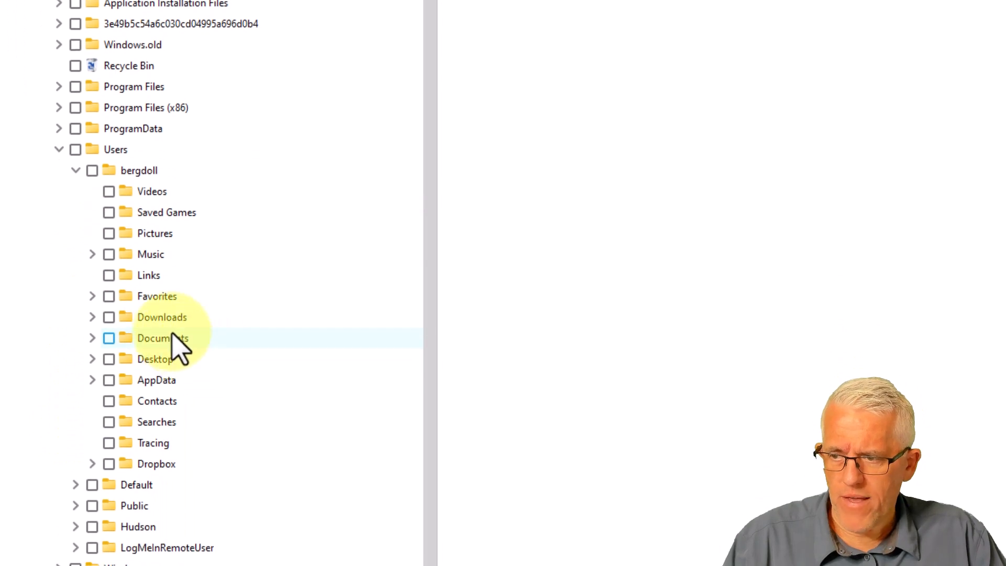
click(161, 316)
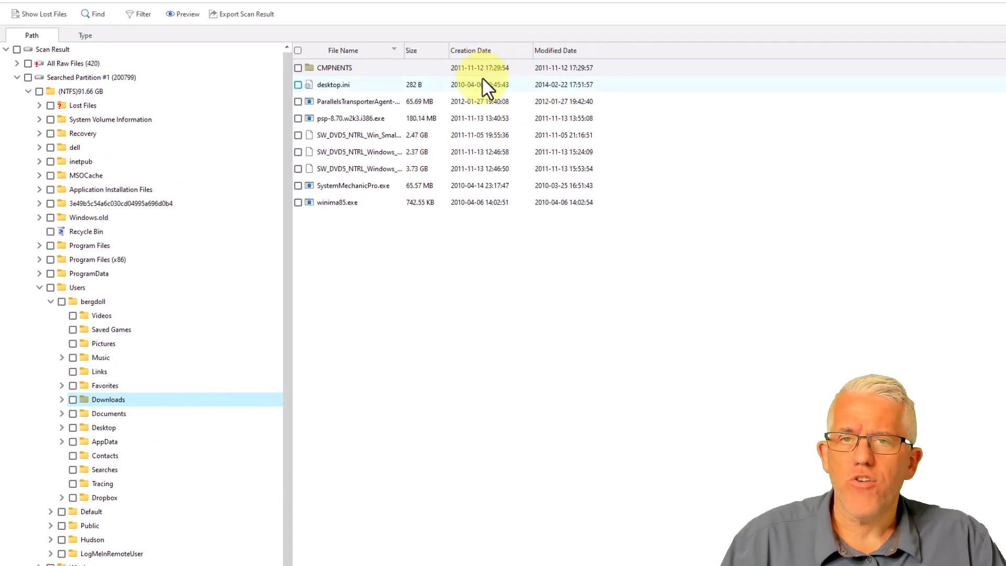
mouse_move(480, 151)
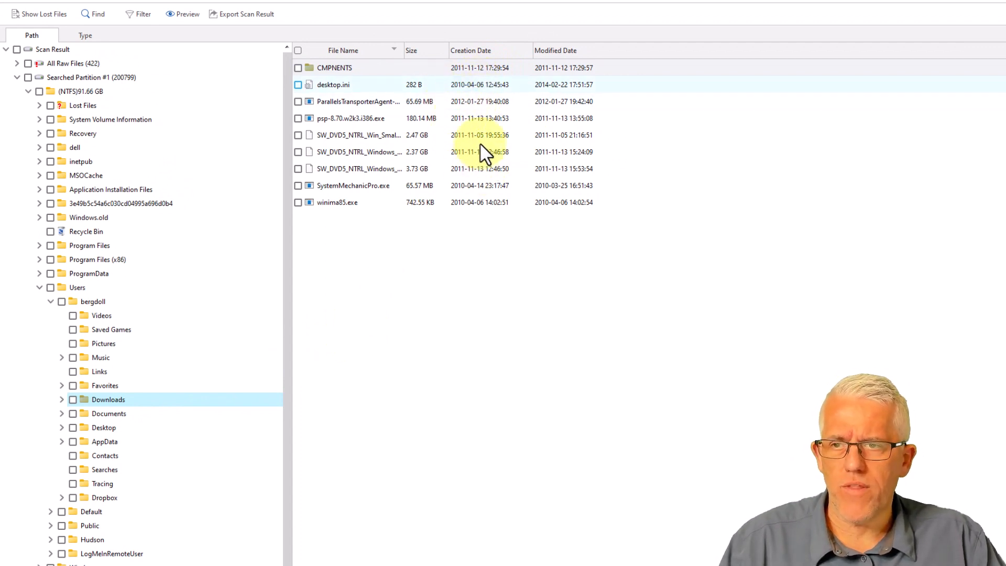
mouse_move(407, 212)
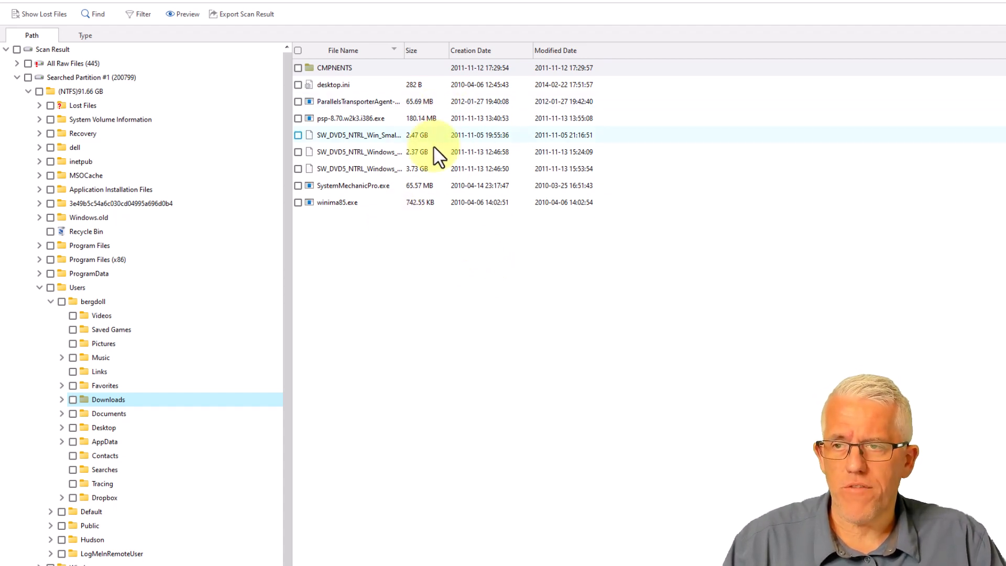
mouse_move(391, 204)
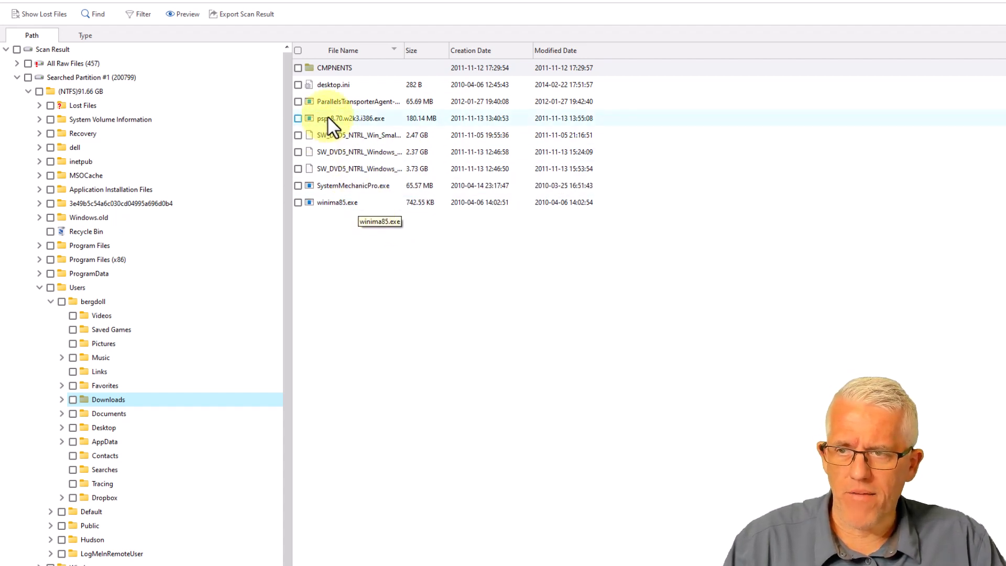
mouse_move(359, 135)
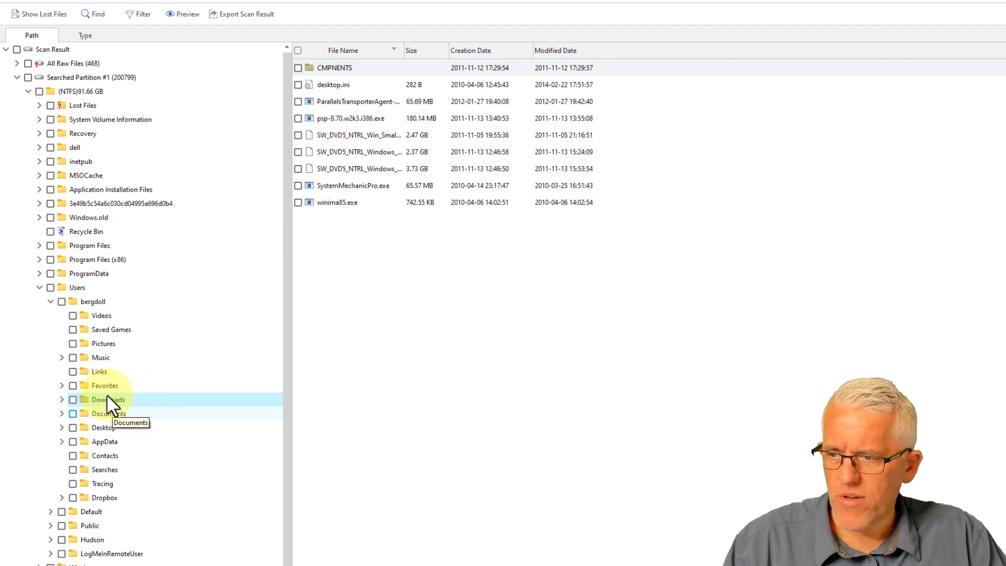
- In Documents, tick the 1846a Microsoft Solutions Framework Essentials folder for recovery
click(105, 413)
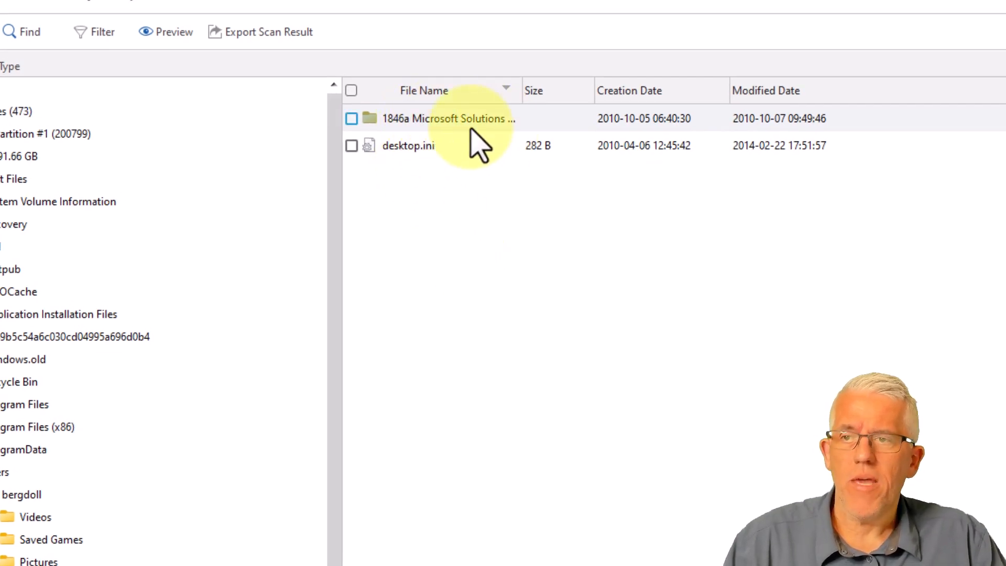
click(351, 119)
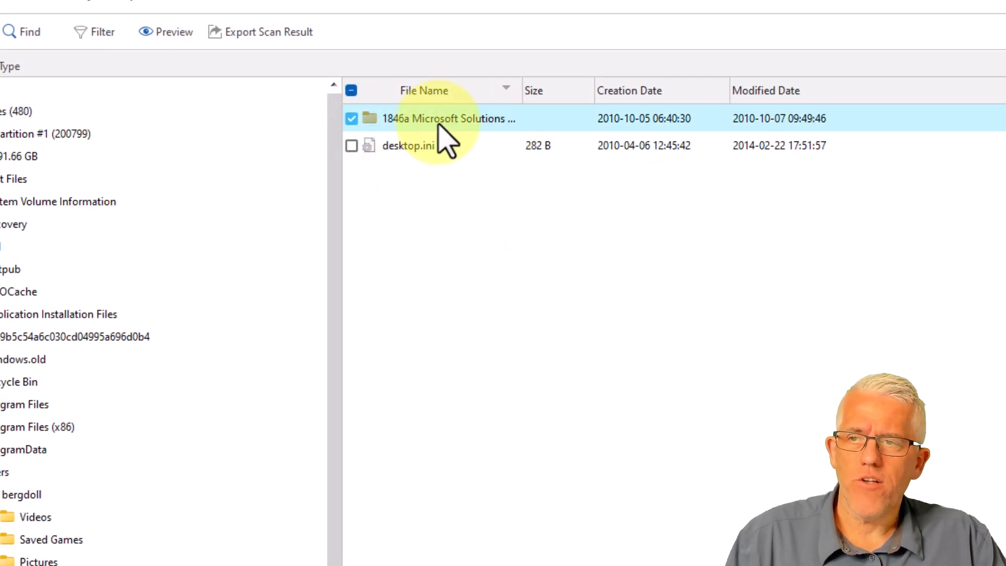
mouse_move(450, 122)
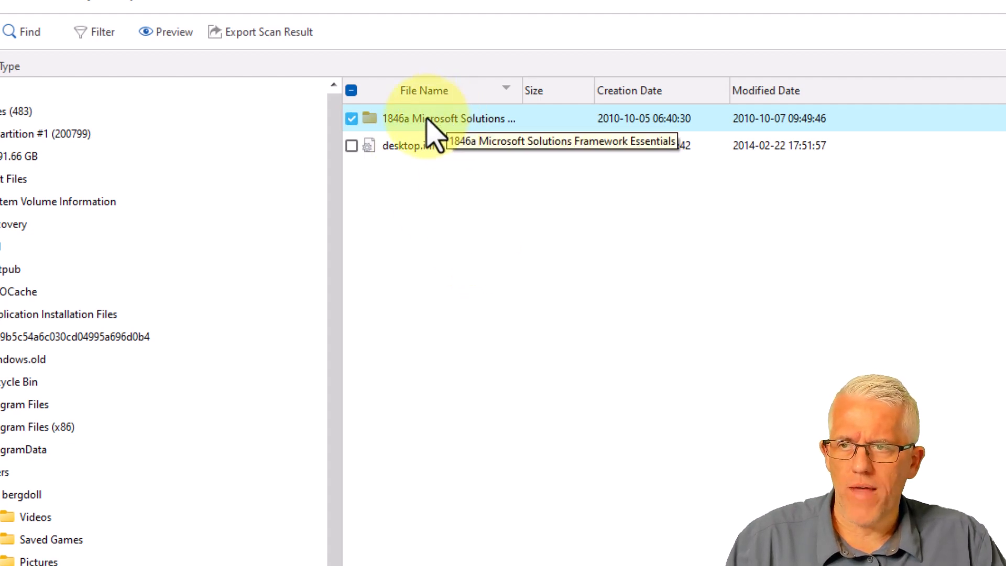
right_click(436, 118)
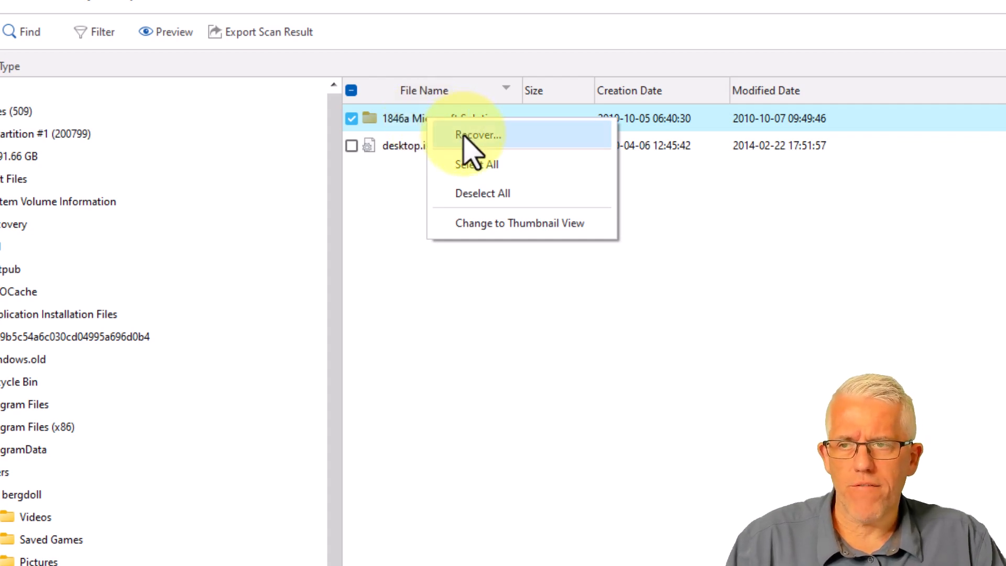
- Recover the marked folder with Documents chosen as the save destination
click(477, 135)
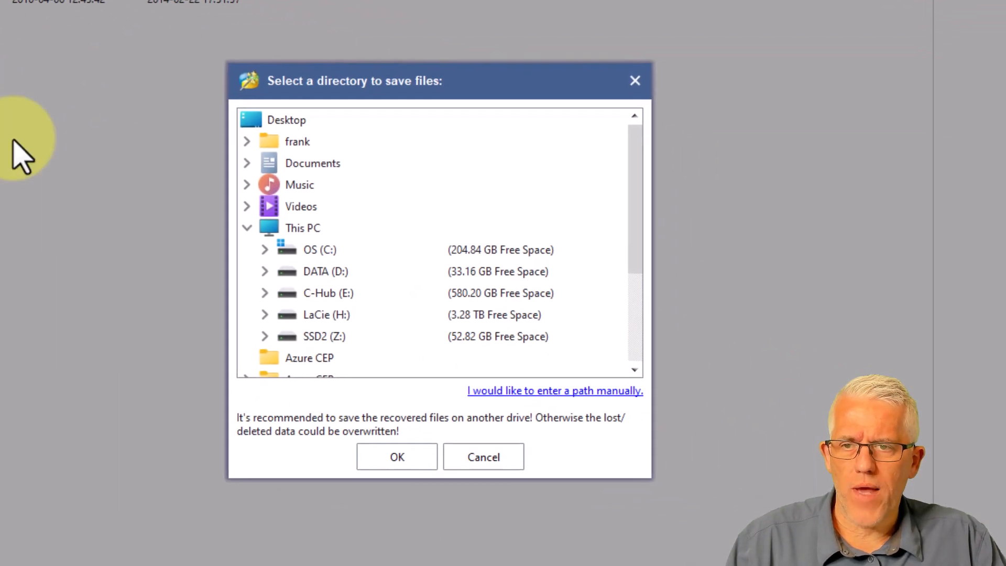
mouse_move(516, 247)
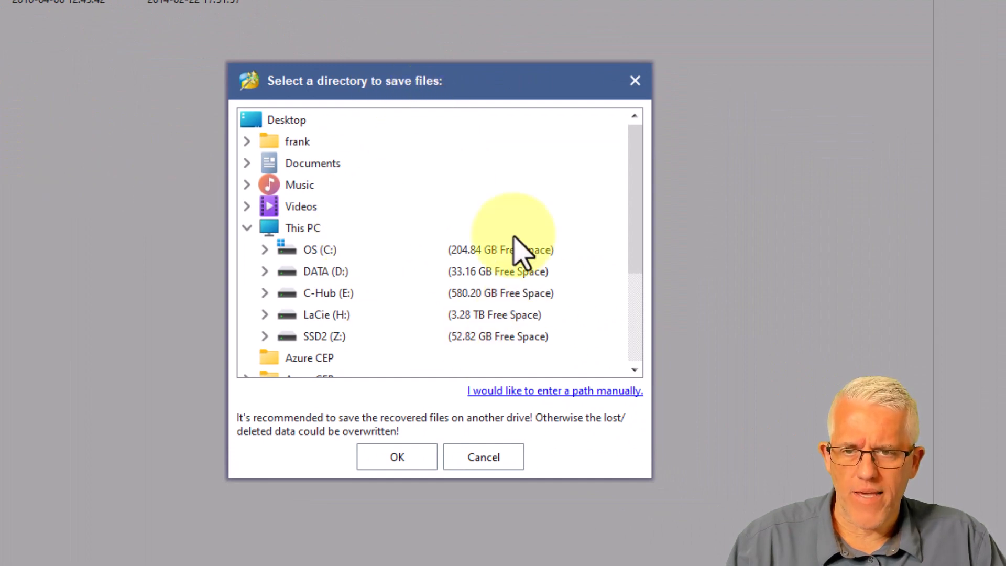
mouse_move(408, 299)
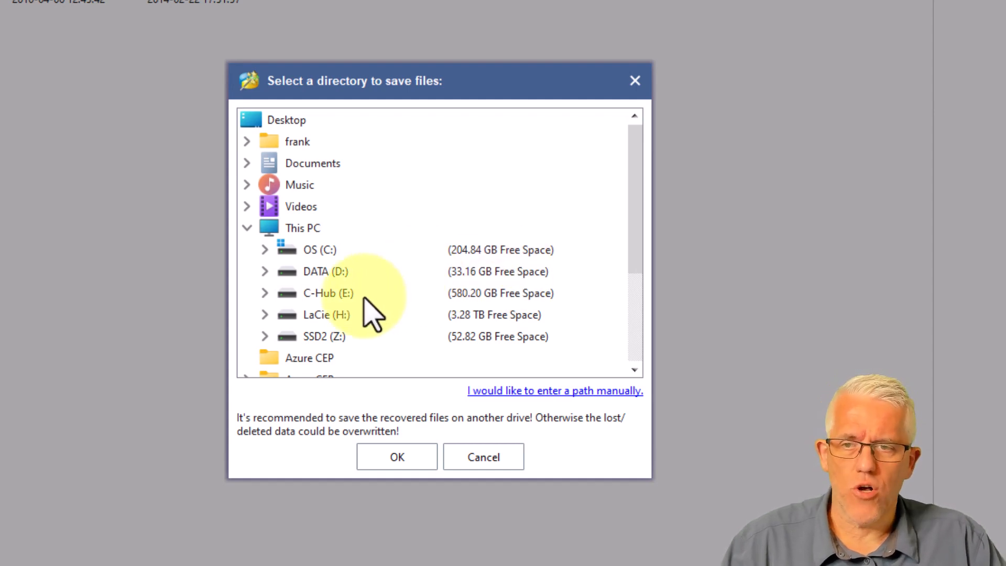
mouse_move(330, 282)
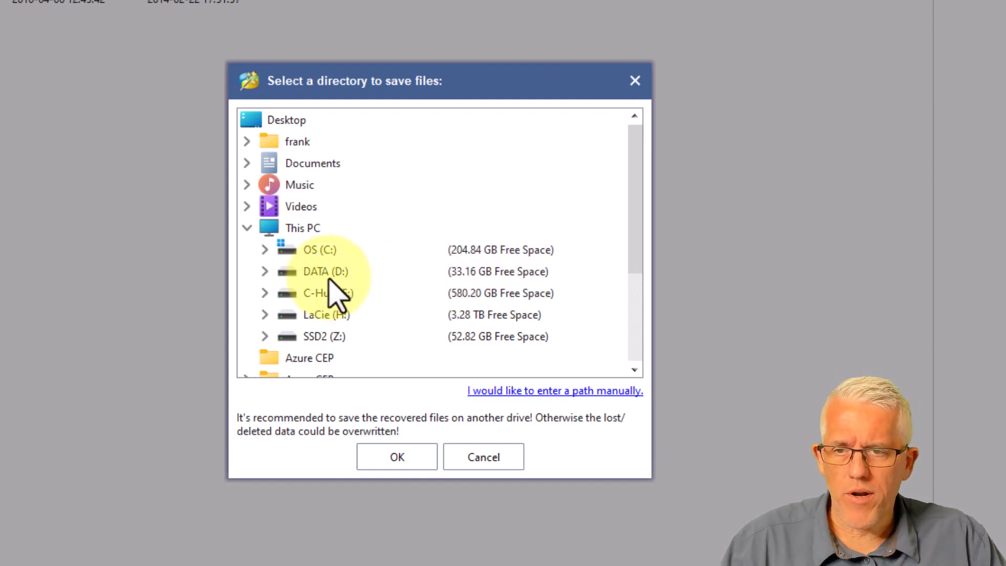
mouse_move(324, 227)
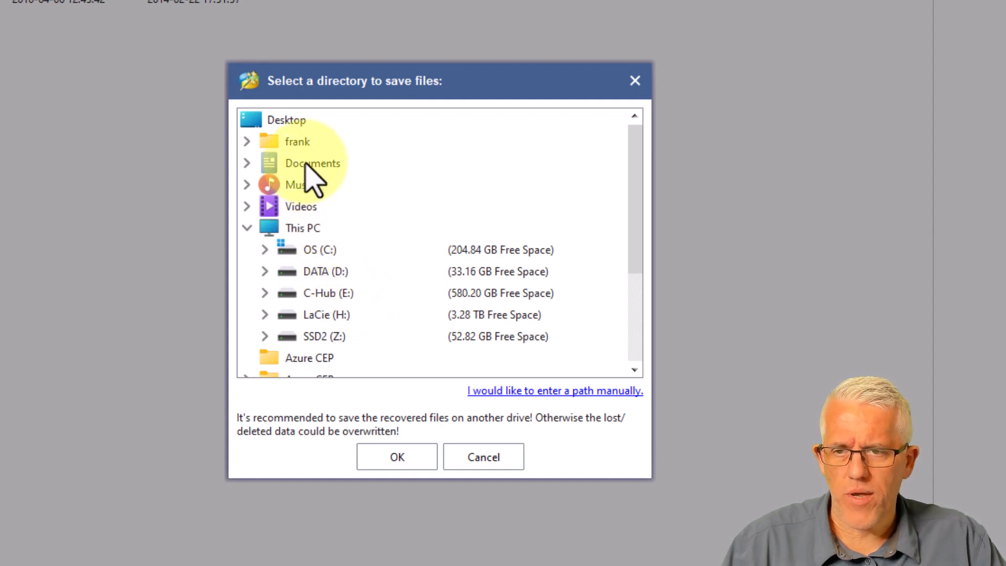
click(312, 163)
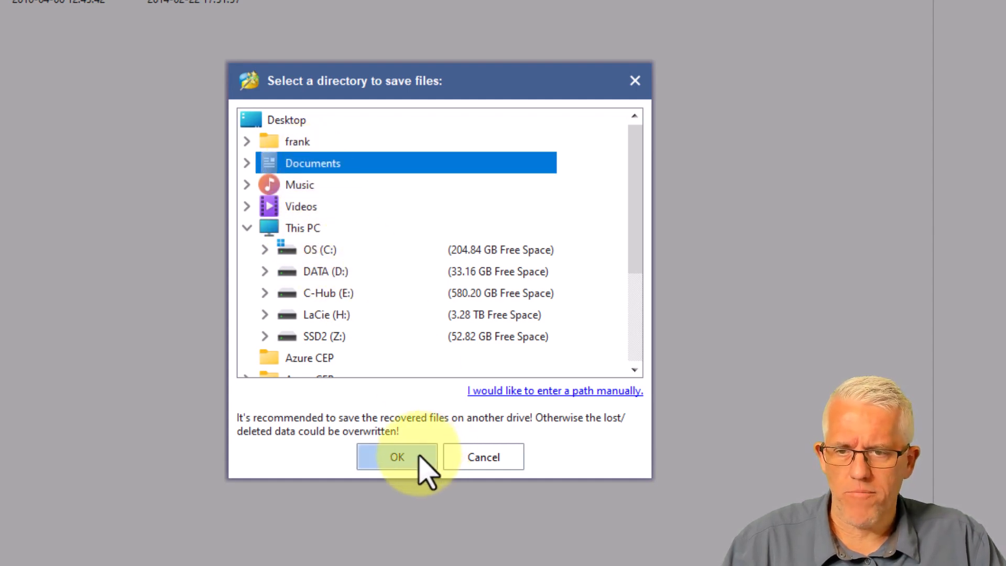
click(396, 457)
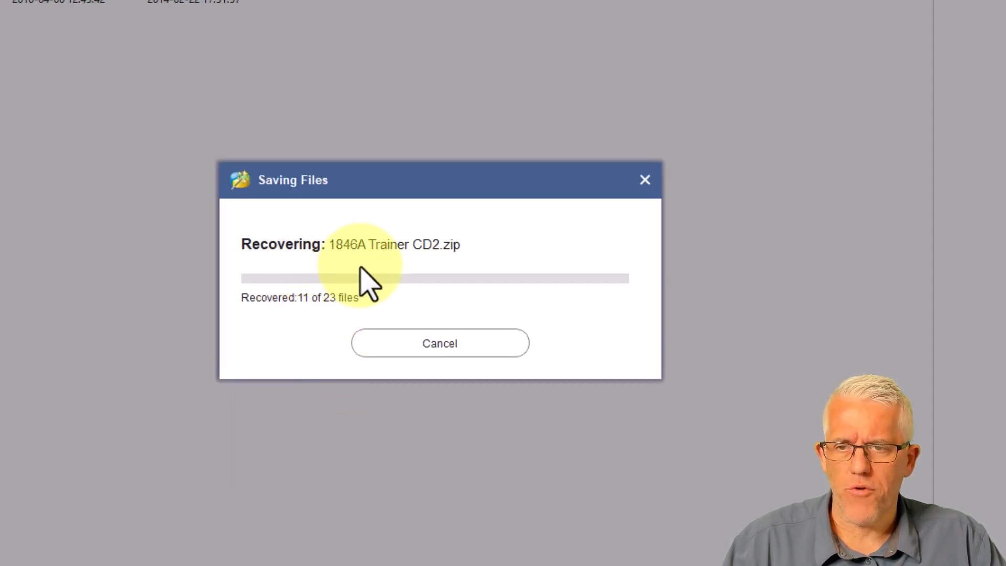
mouse_move(356, 327)
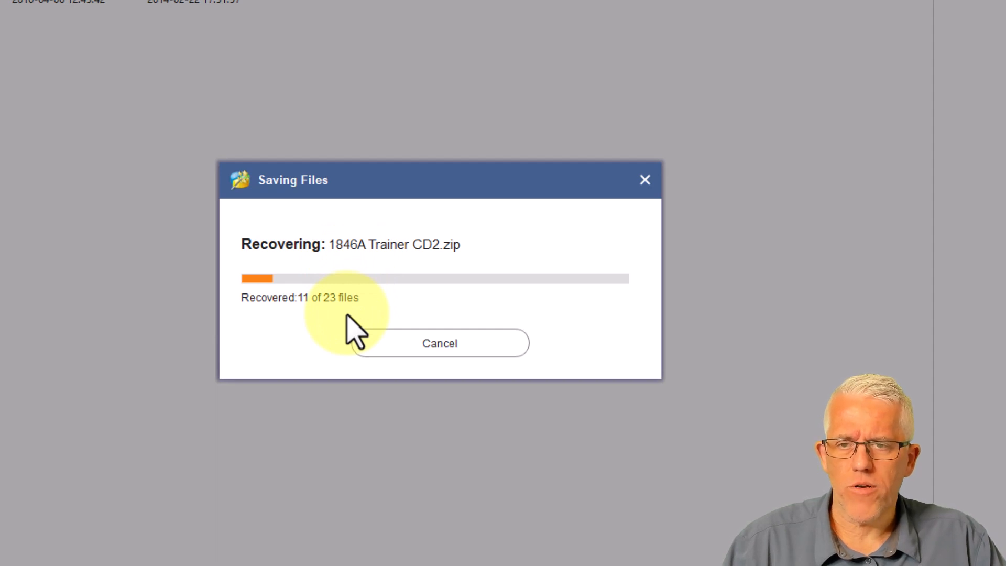
mouse_move(430, 278)
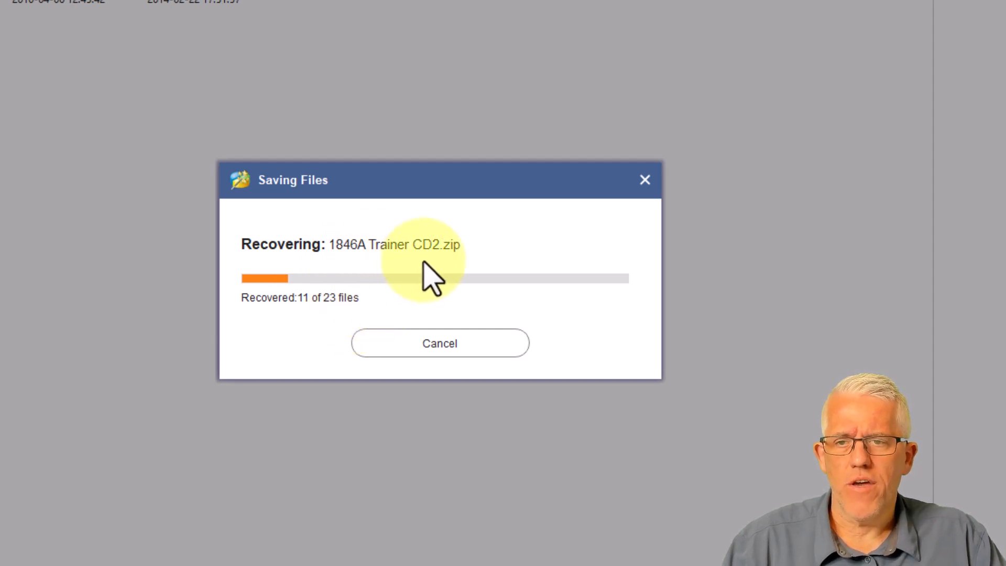
mouse_move(429, 330)
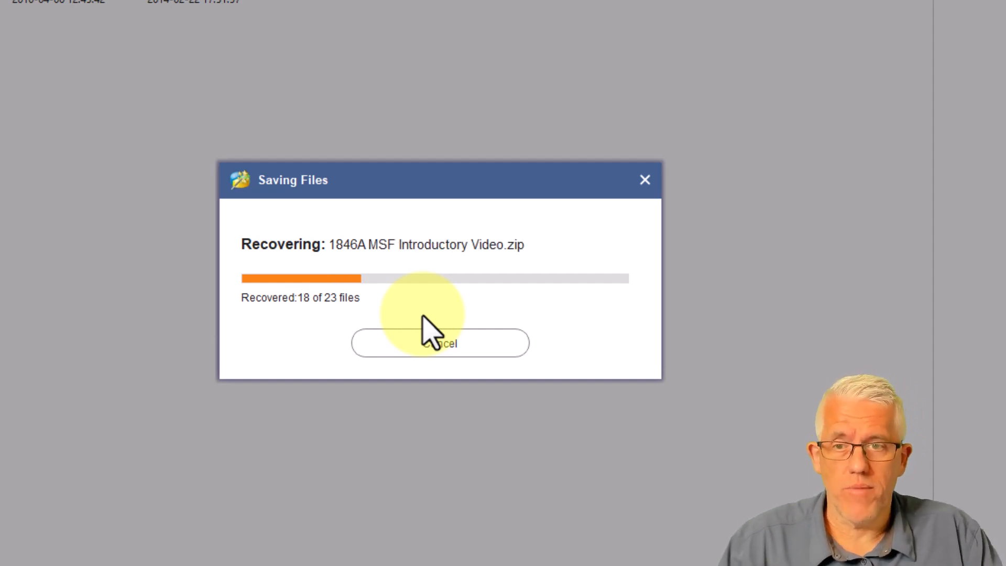
mouse_move(356, 314)
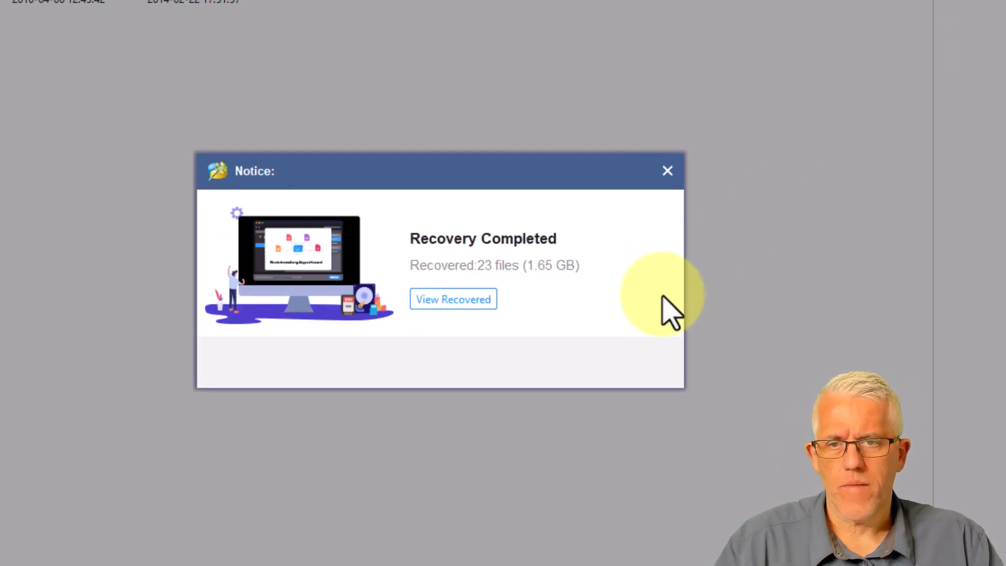
mouse_move(654, 308)
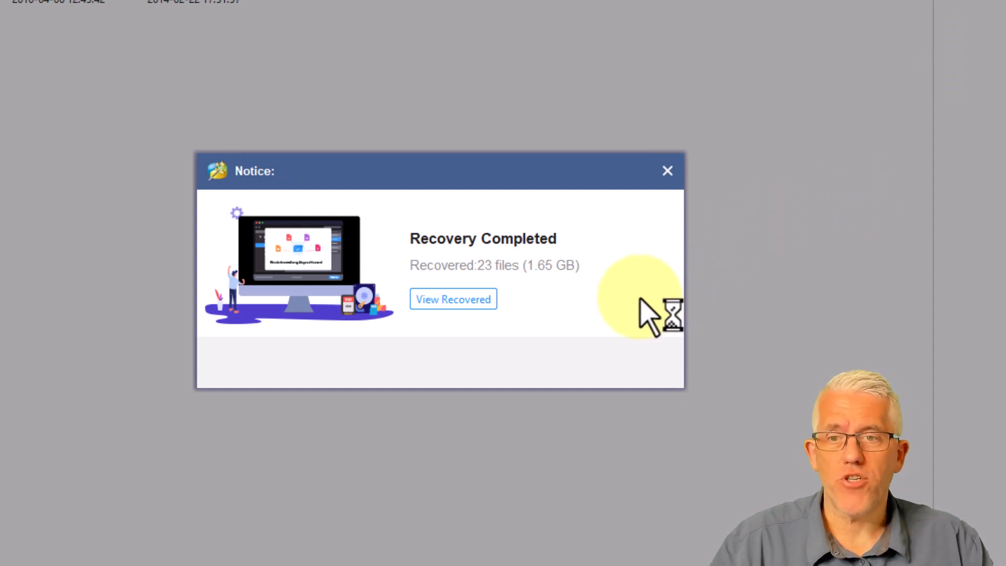
mouse_move(452, 298)
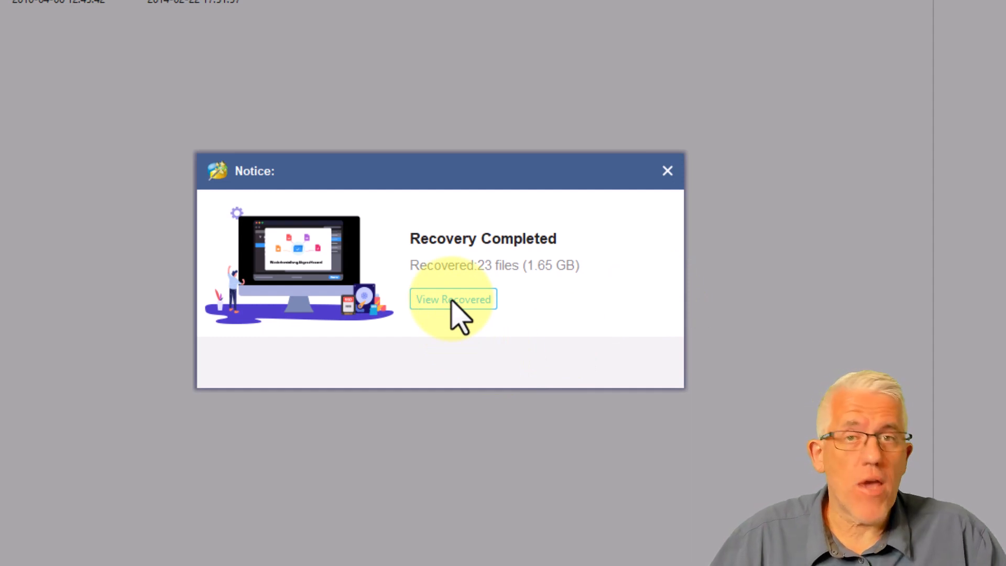
- Browse into 1846a Microsoft Solutions Framework Essentials > 1846A PDF and select 33411.rtf to verify recovery
click(452, 298)
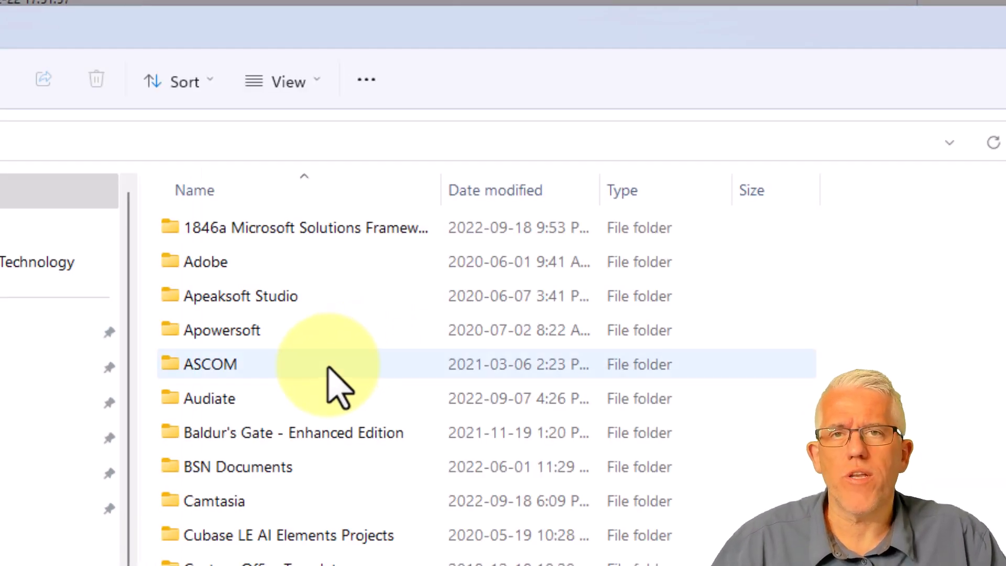
mouse_move(154, 442)
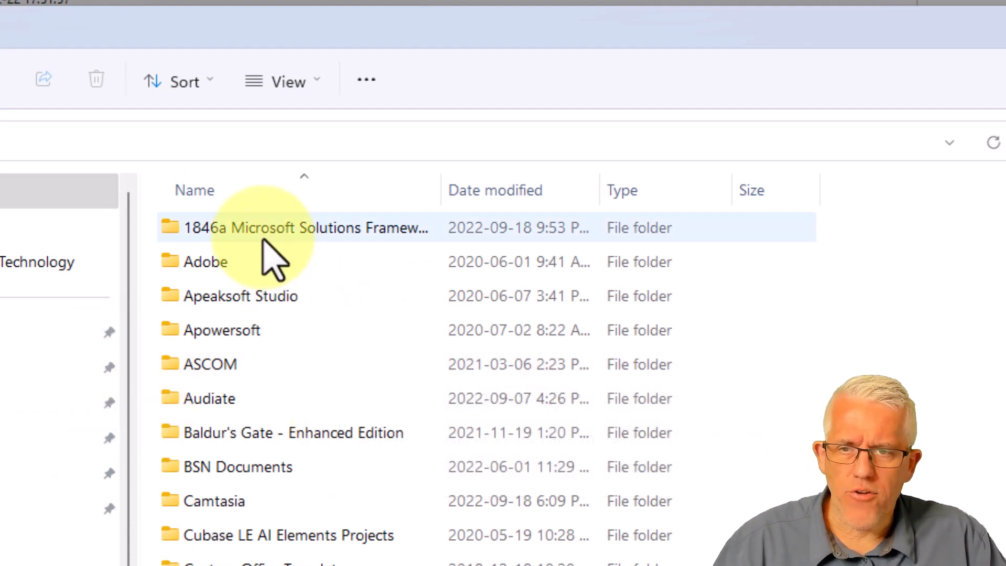
double_click(302, 227)
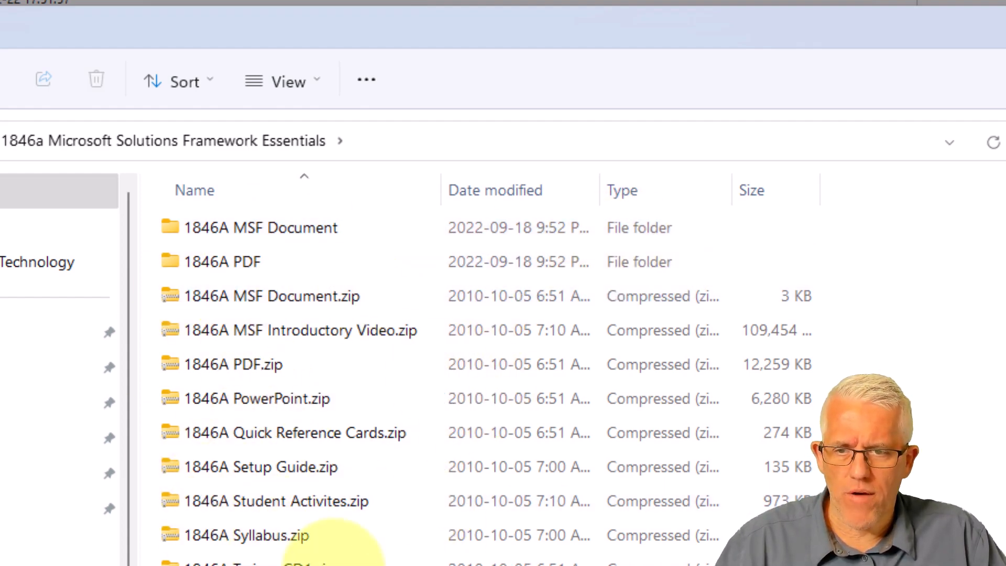
click(222, 262)
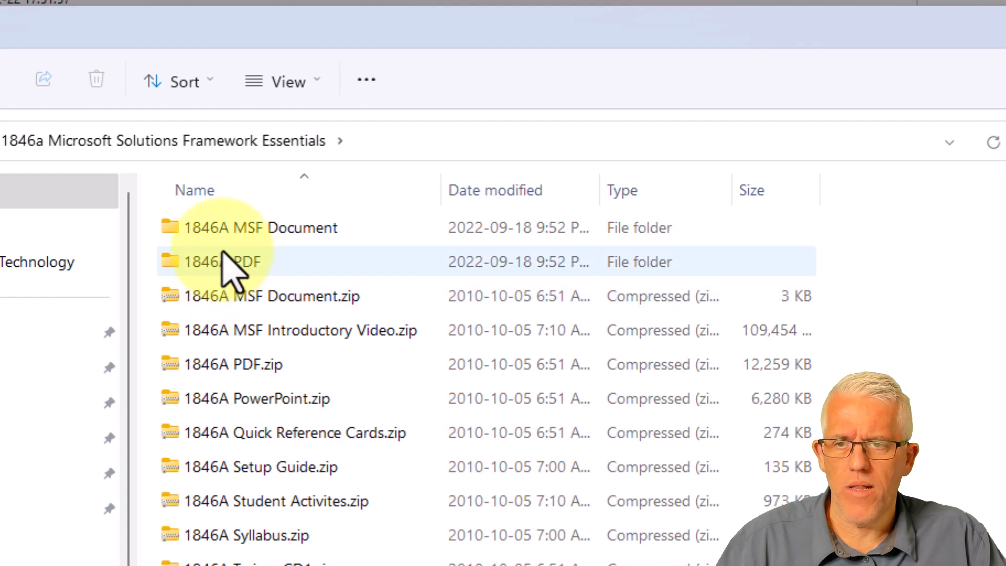
double_click(224, 261)
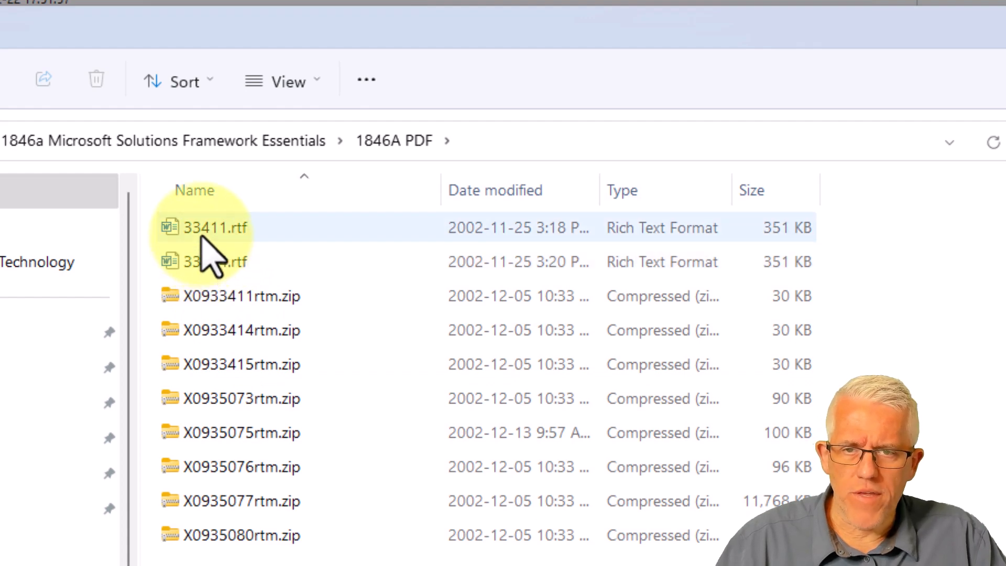
click(215, 227)
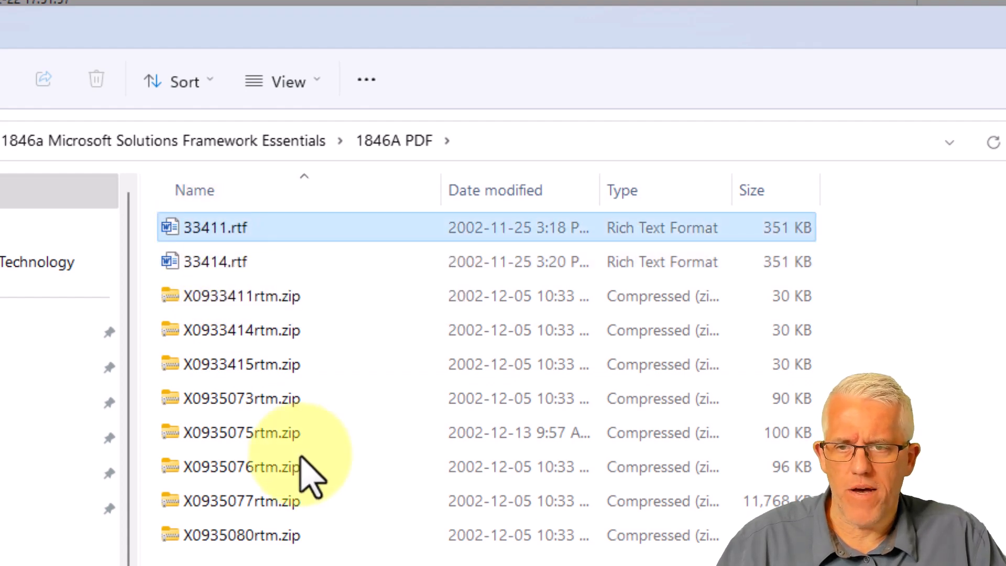
mouse_move(384, 558)
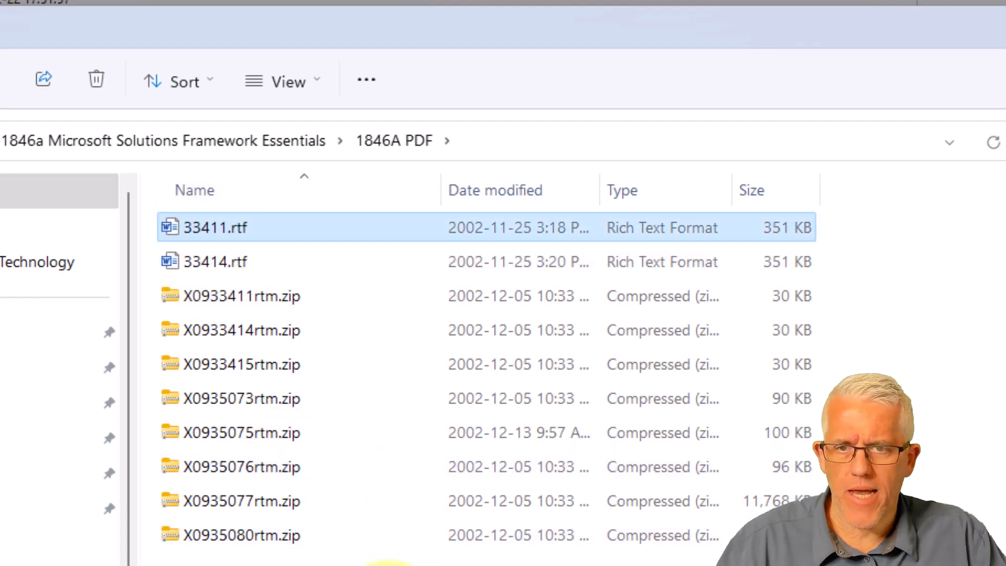
mouse_move(583, 430)
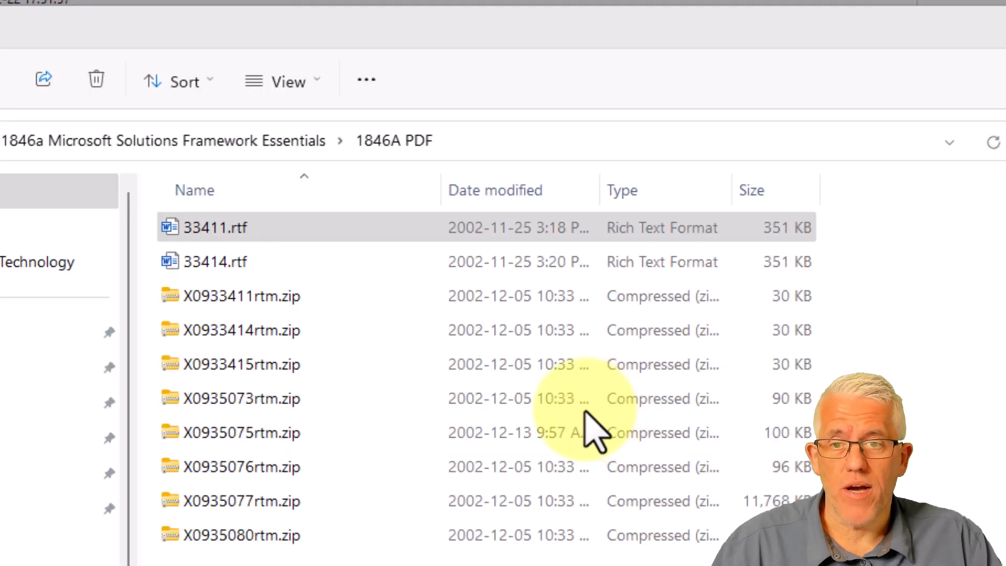
mouse_move(276, 347)
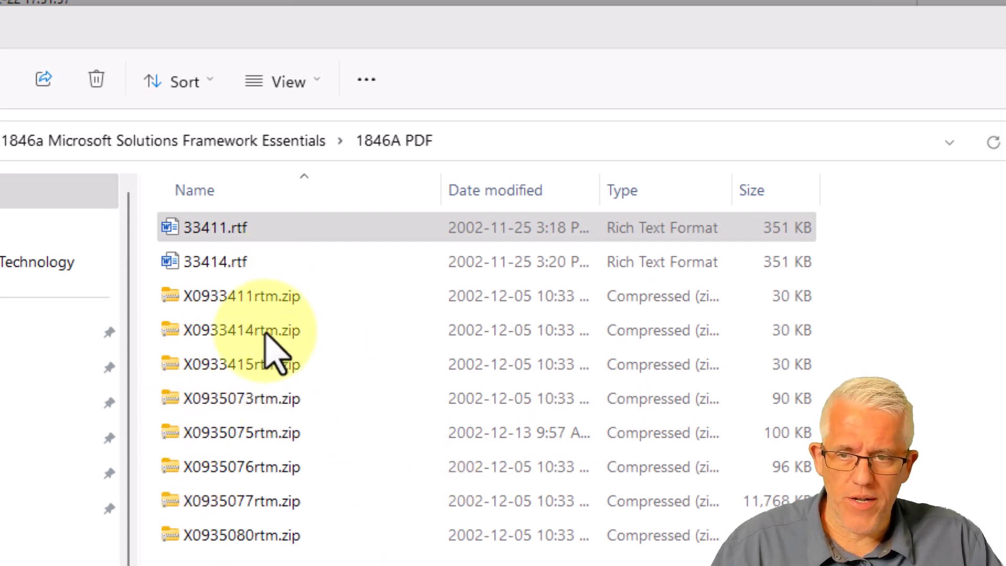
click(238, 295)
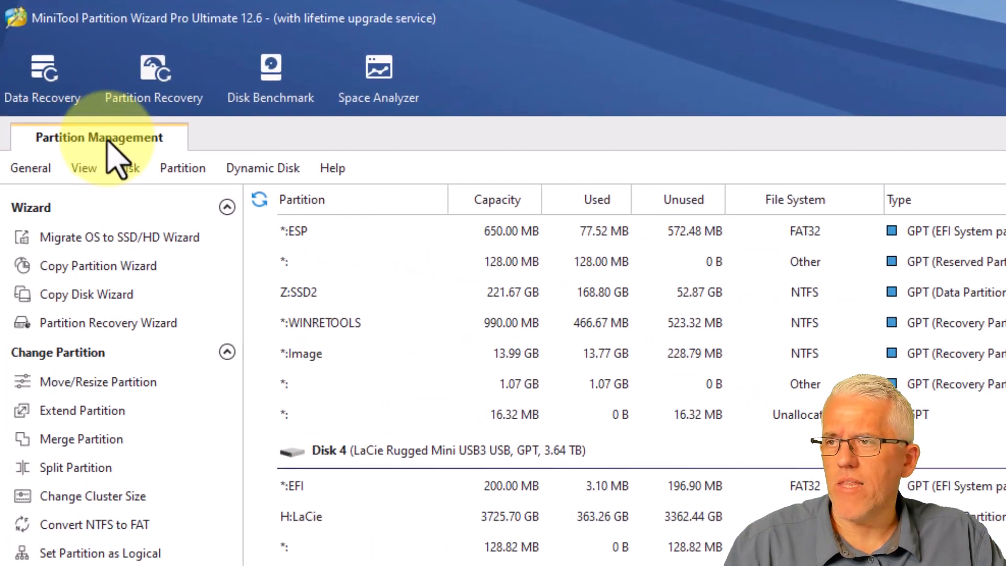
mouse_move(296, 157)
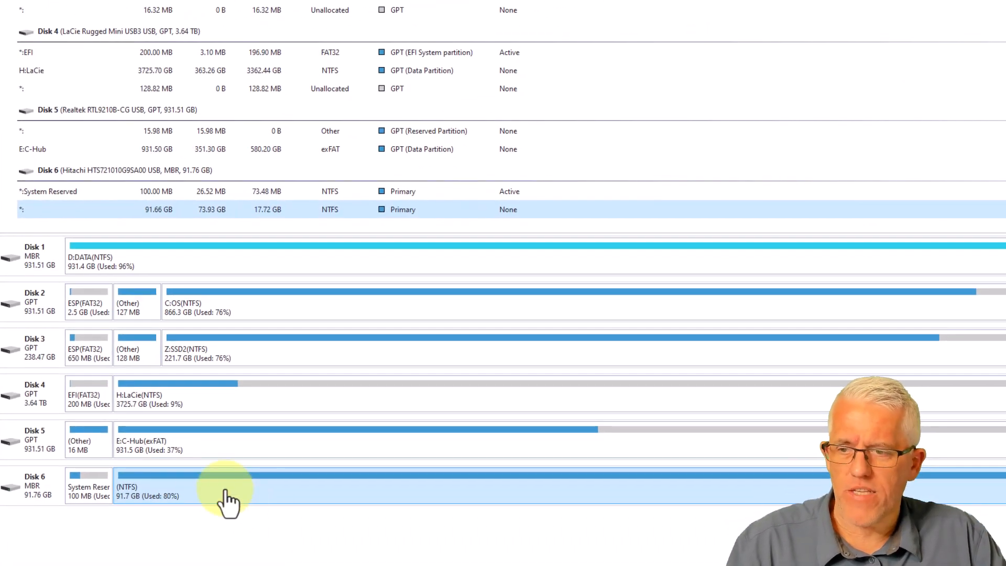
- Bring up Wipe Partition for Disk 6's 91.7 GB NTFS partition
right_click(218, 487)
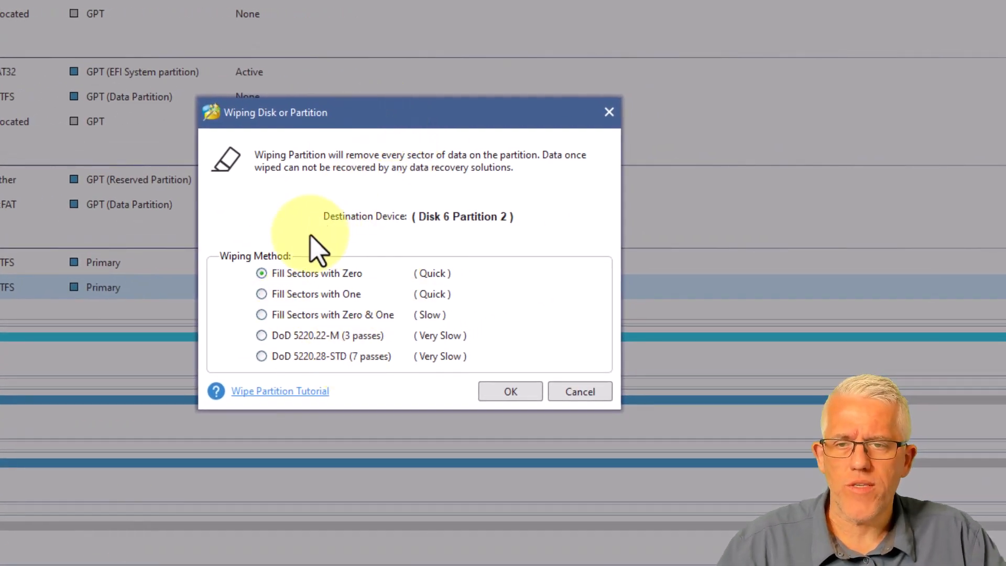
mouse_move(315, 282)
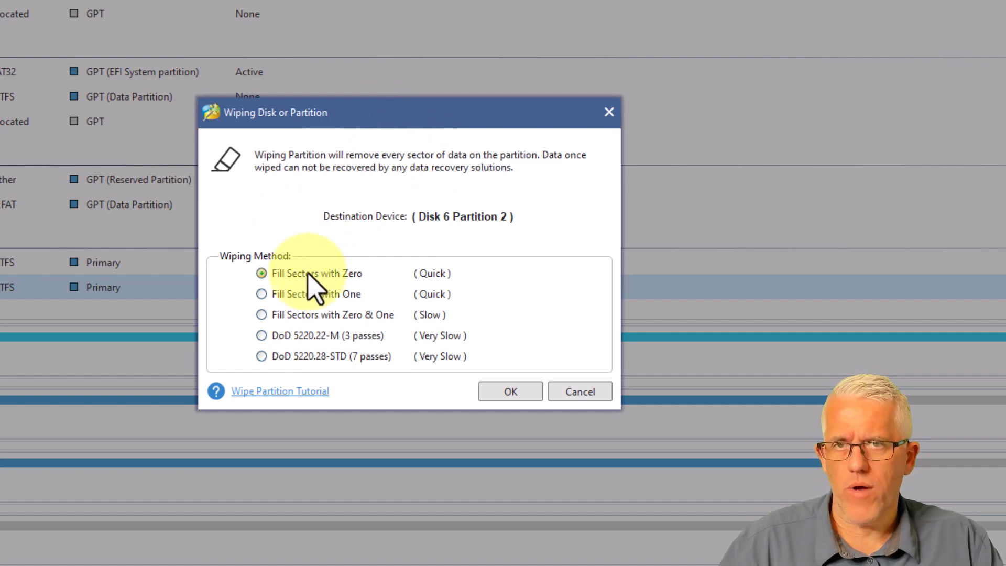
mouse_move(363, 295)
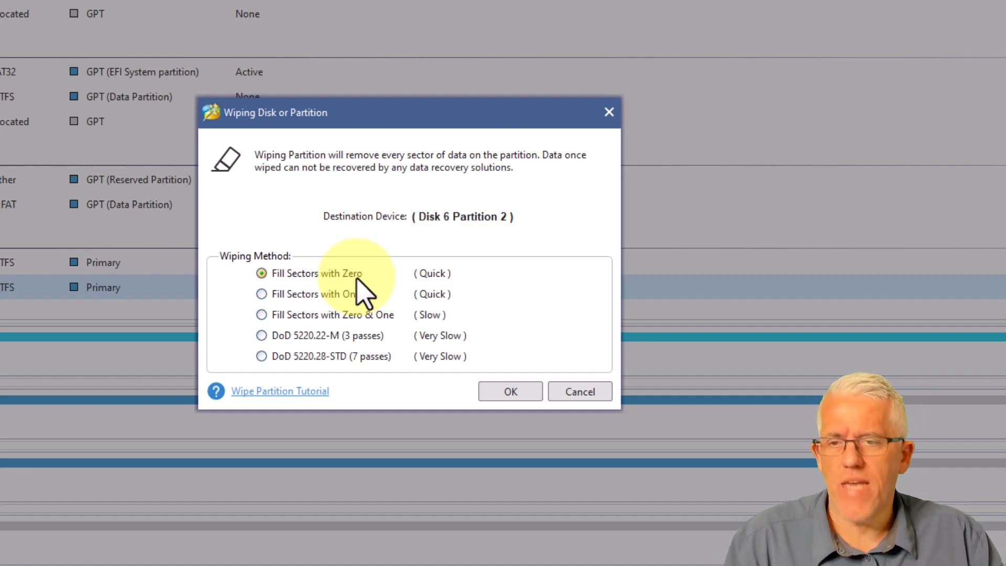
- Try the DoD 5220.28-STD 7-pass method, then settle on Fill Sectors with Zero for Disk 6 Partition 2
click(260, 356)
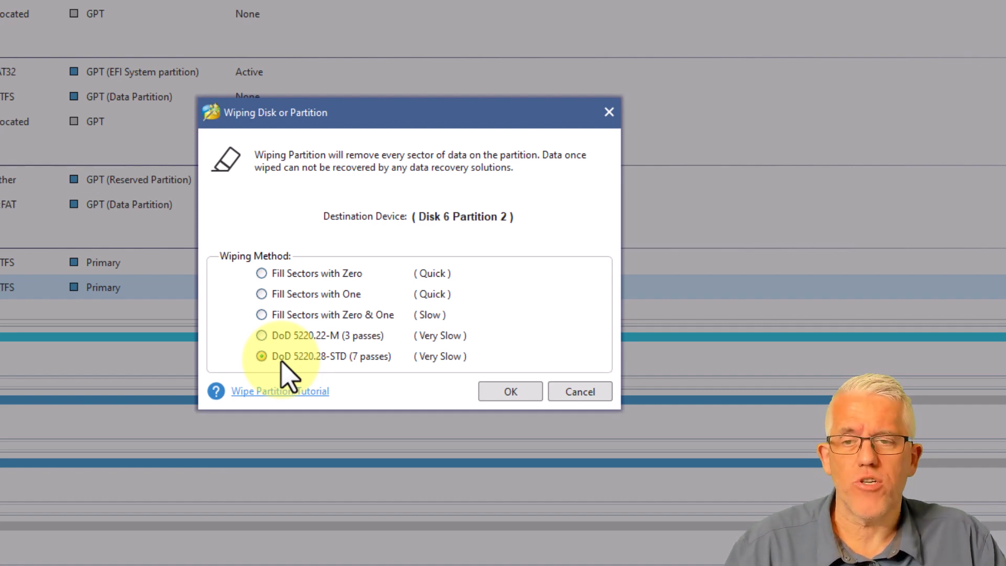
mouse_move(314, 372)
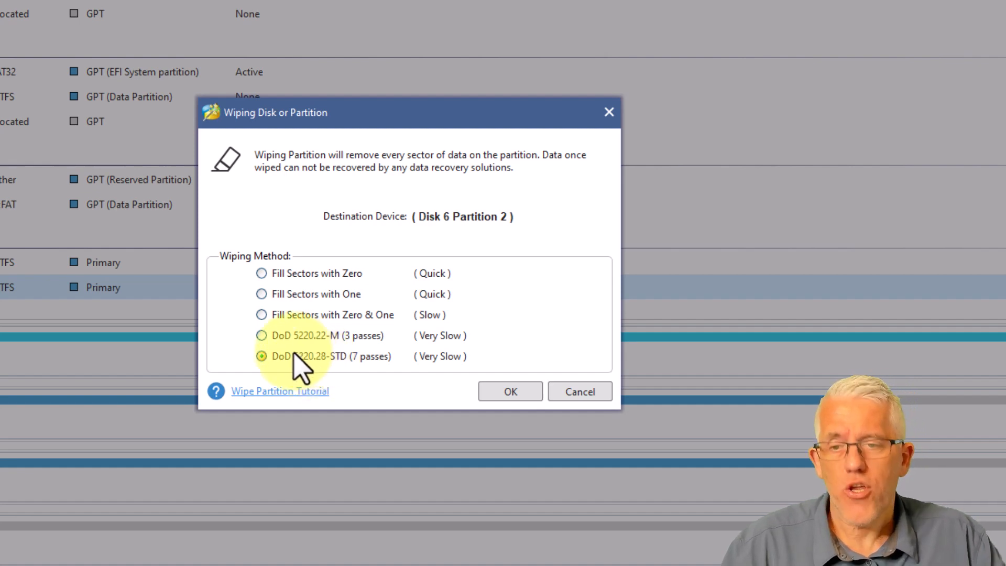
click(261, 356)
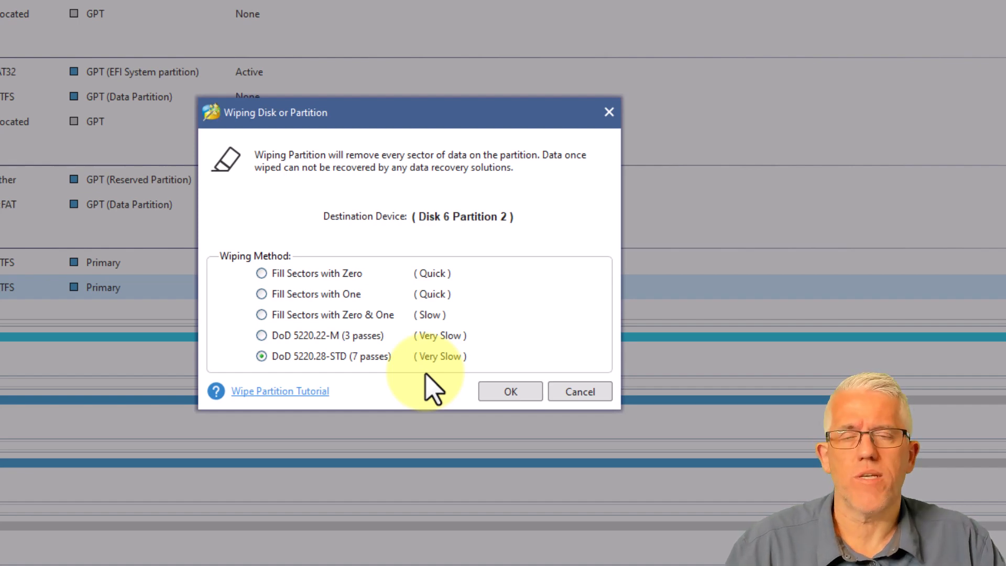
mouse_move(426, 369)
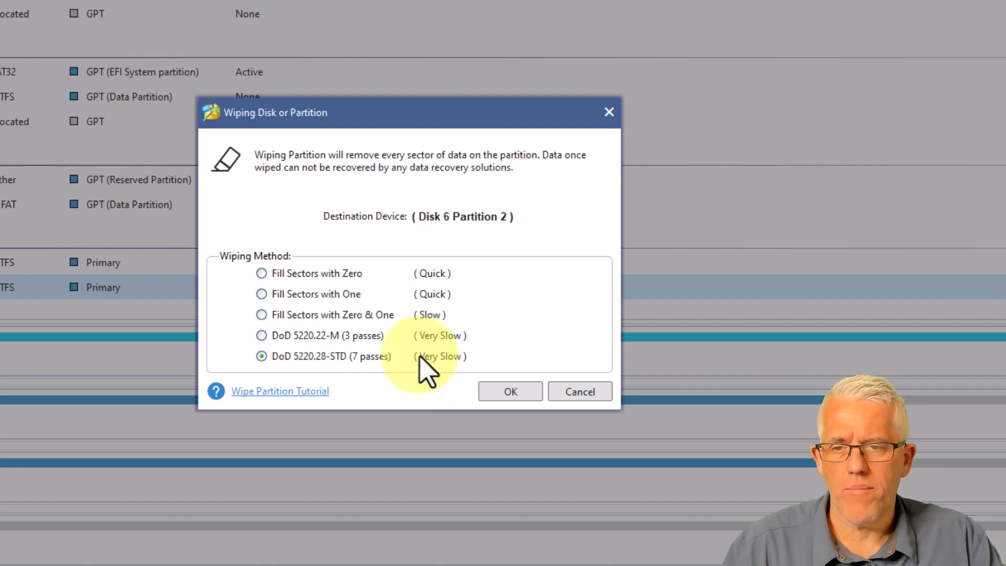
mouse_move(384, 379)
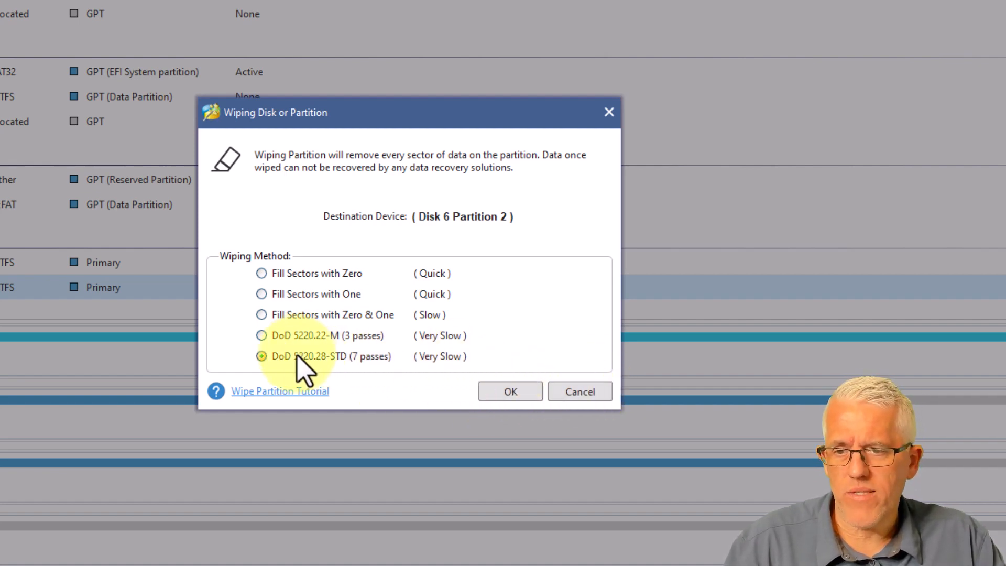
click(260, 272)
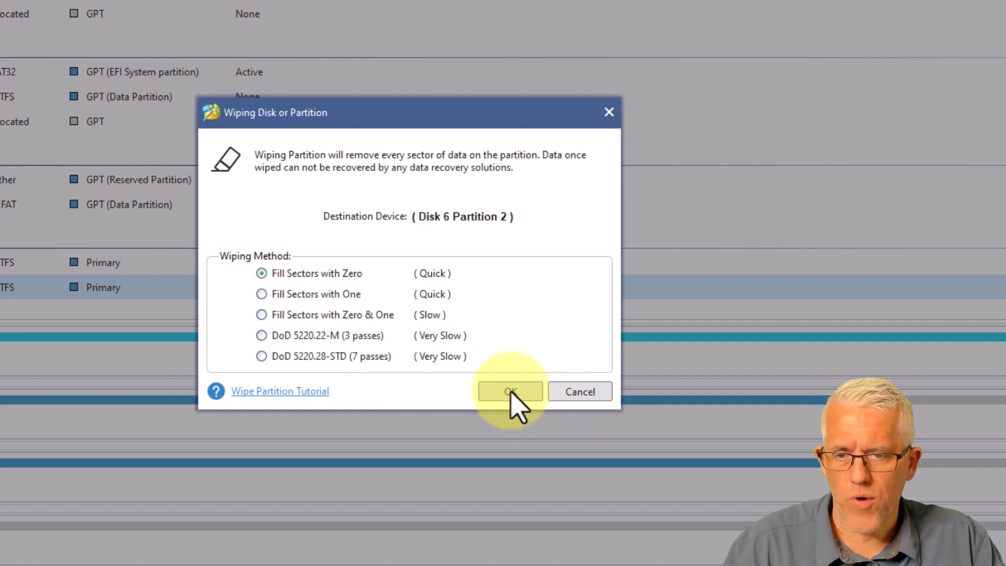
- Queue the zero-fill wipe, then undo it so Disk 6's partition returns to NTFS with nothing pending
click(509, 391)
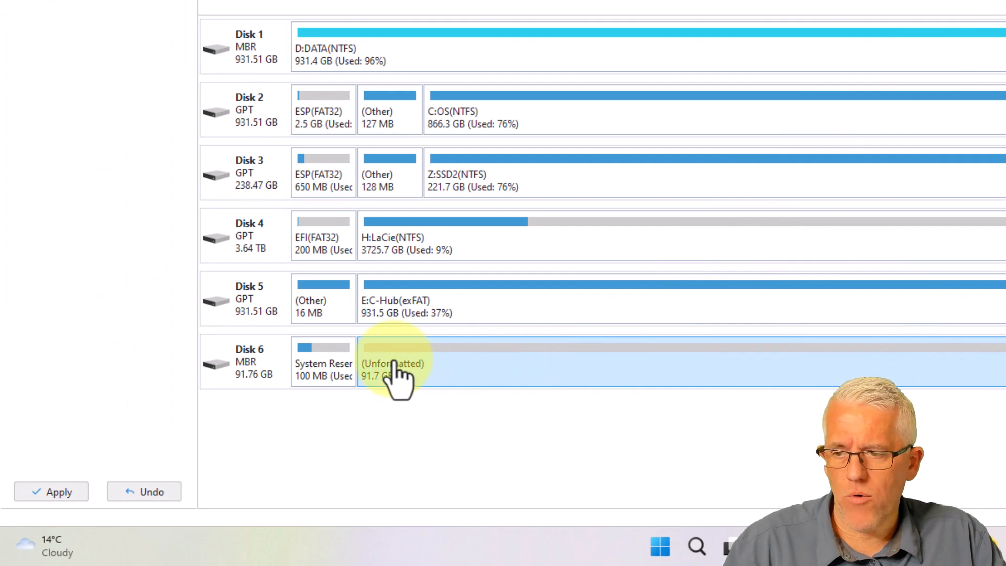
mouse_move(398, 384)
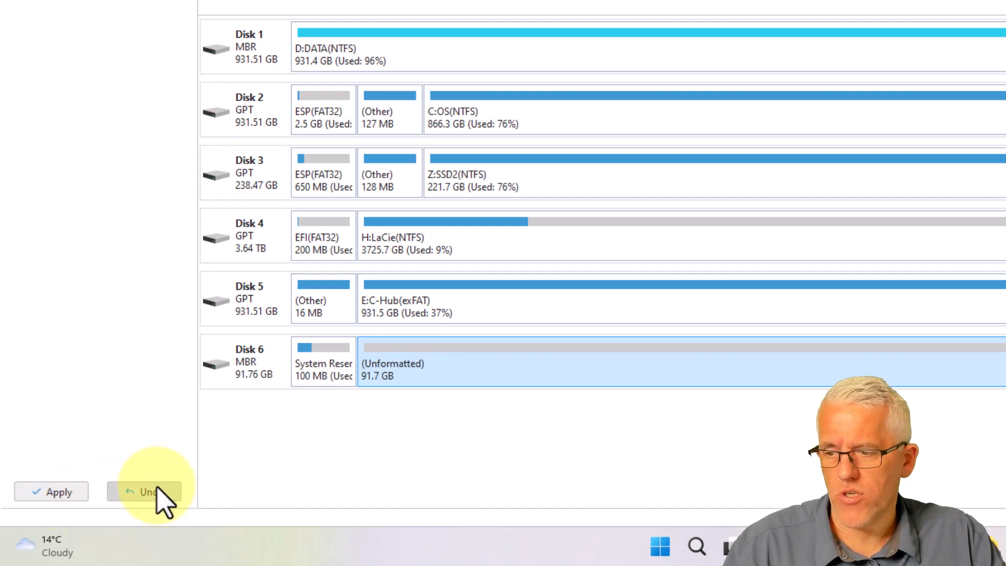
click(143, 491)
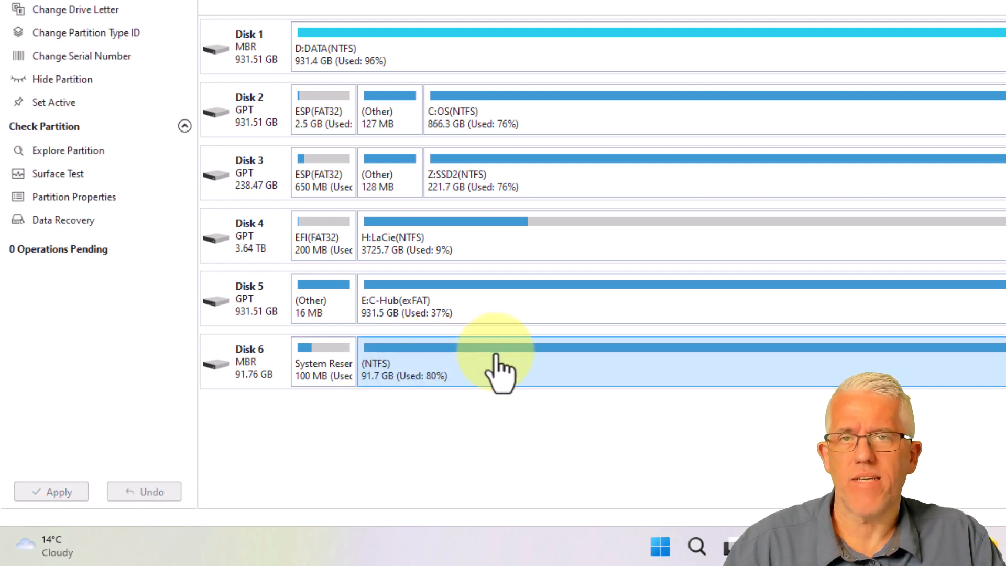
mouse_move(500, 359)
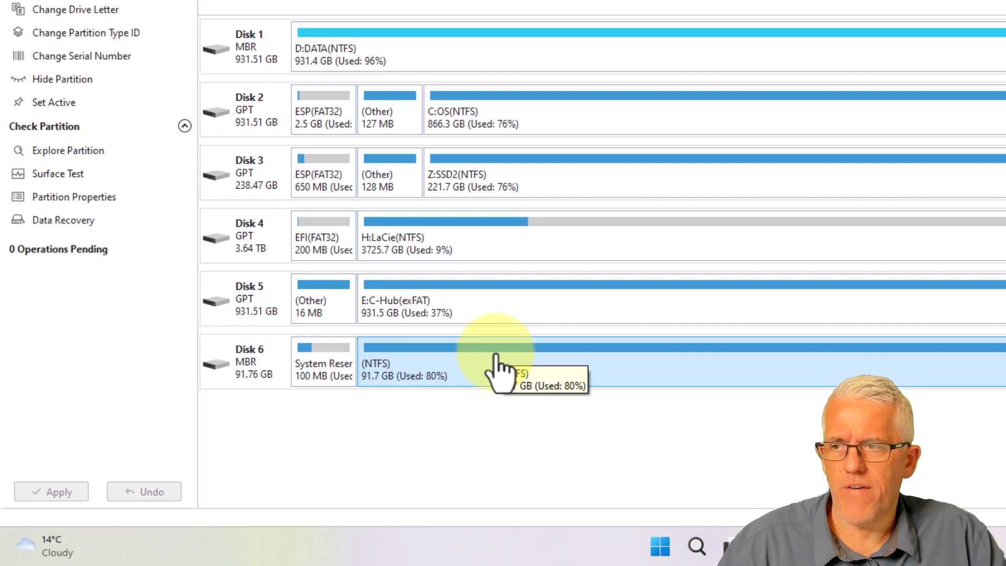
mouse_move(501, 172)
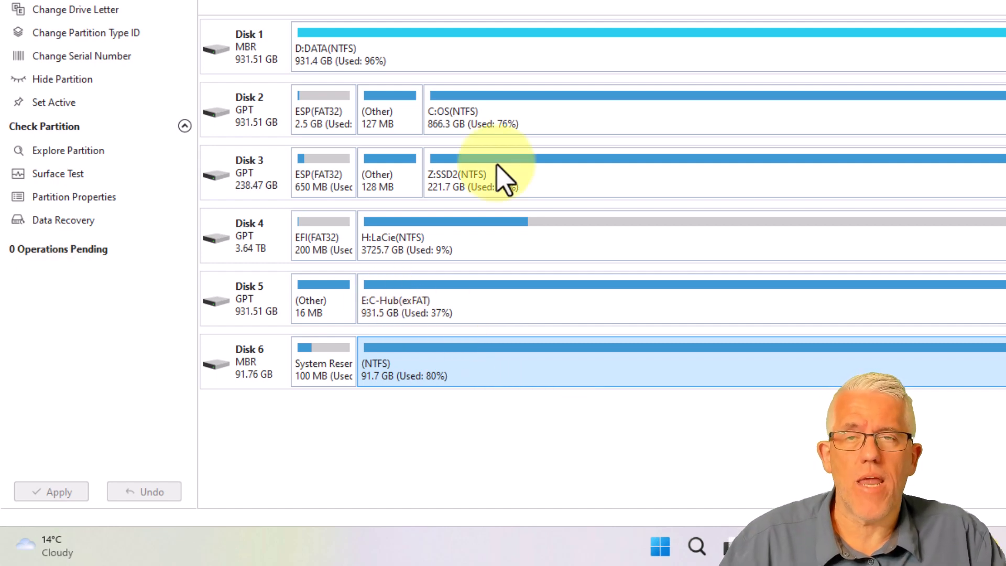